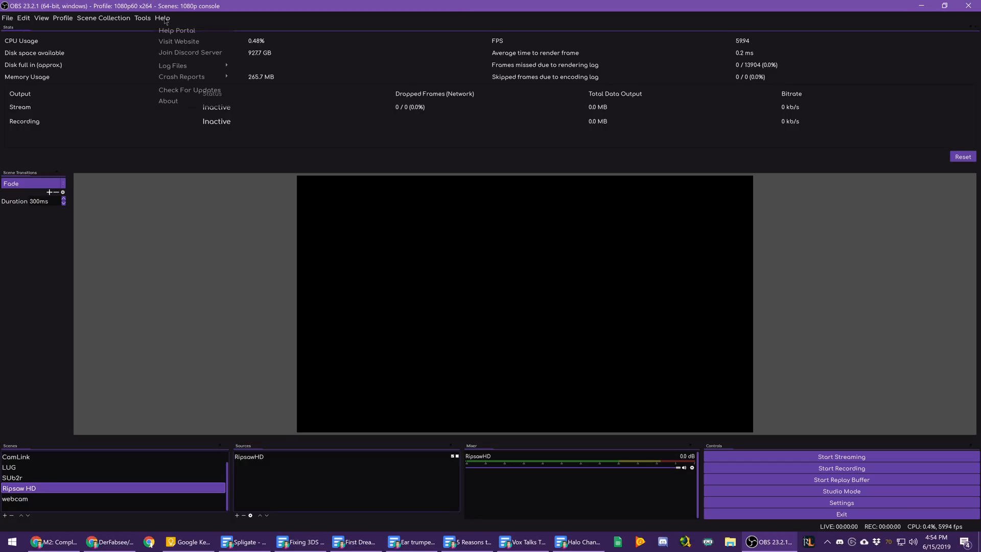
Review the version information window and the Twitchy theme's project page
{"action": "left_click", "coordinate": [168, 101]}
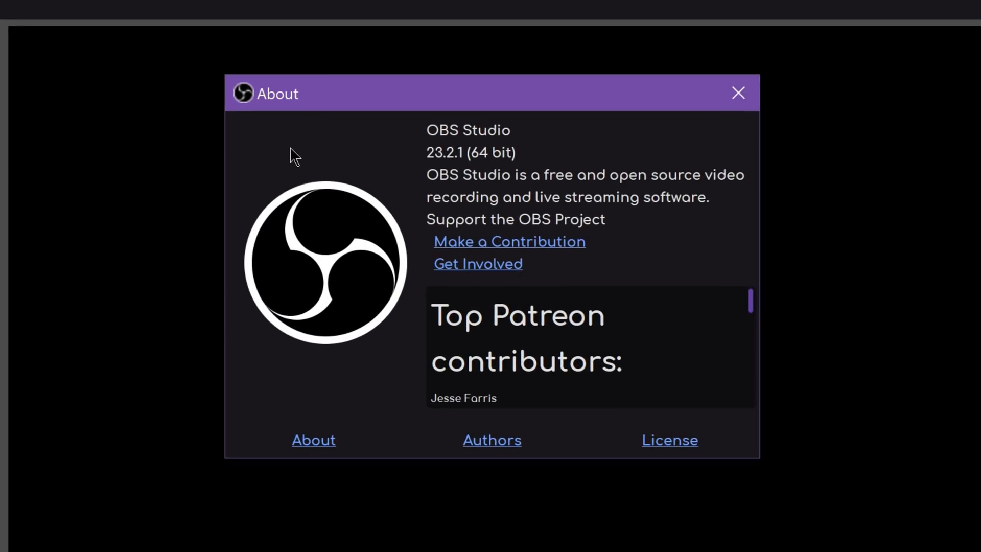
{"action": "mouse_move", "coordinate": [444, 202]}
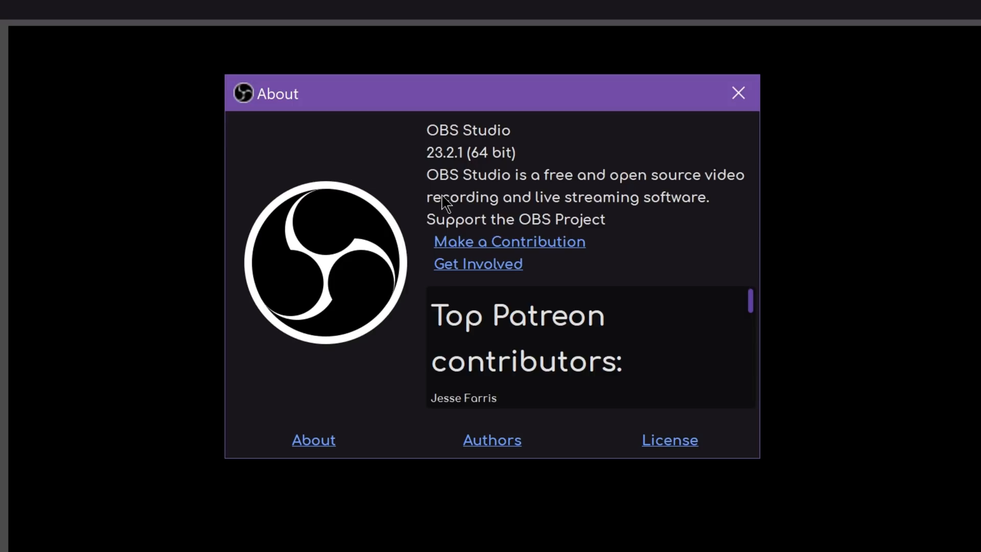
{"action": "mouse_move", "coordinate": [153, 75]}
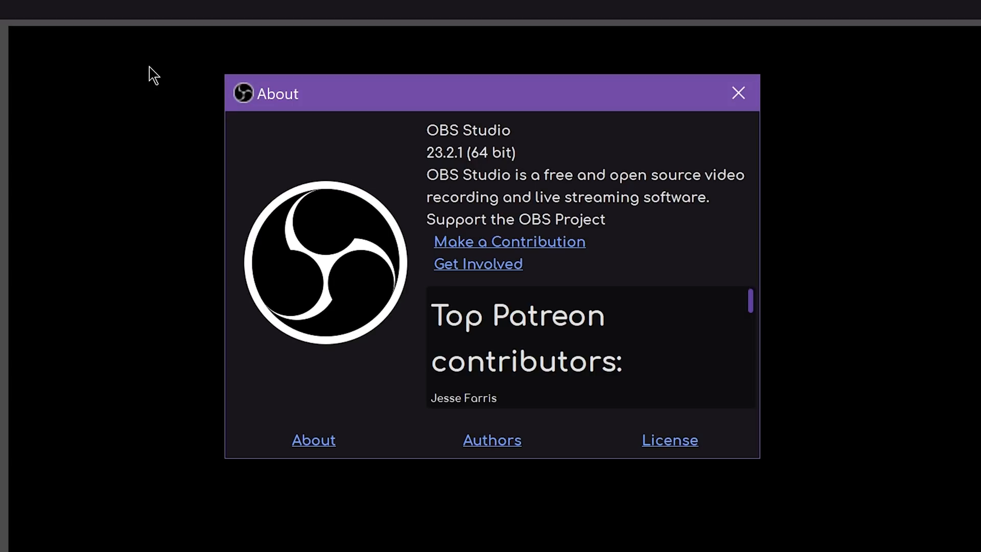
{"action": "mouse_move", "coordinate": [384, 172]}
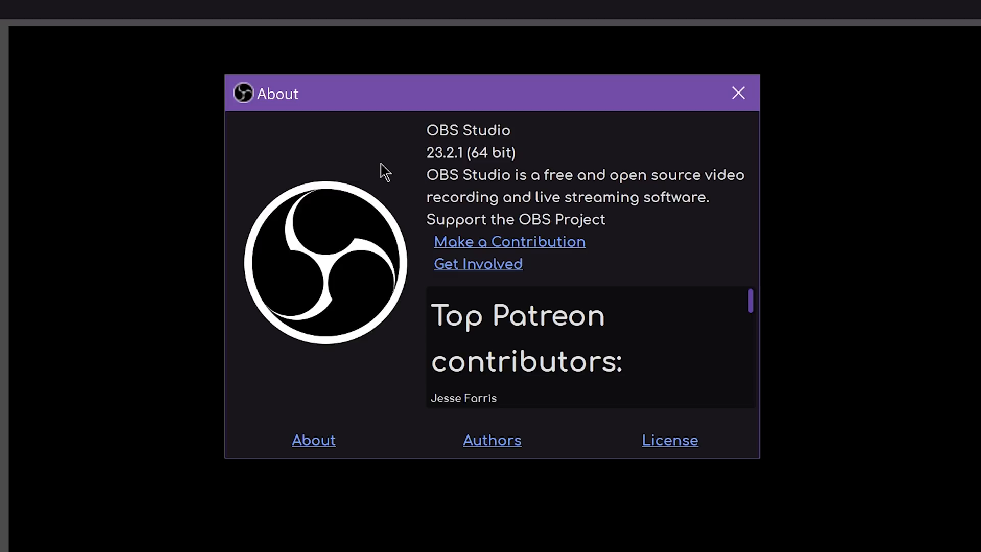
{"action": "mouse_move", "coordinate": [609, 466]}
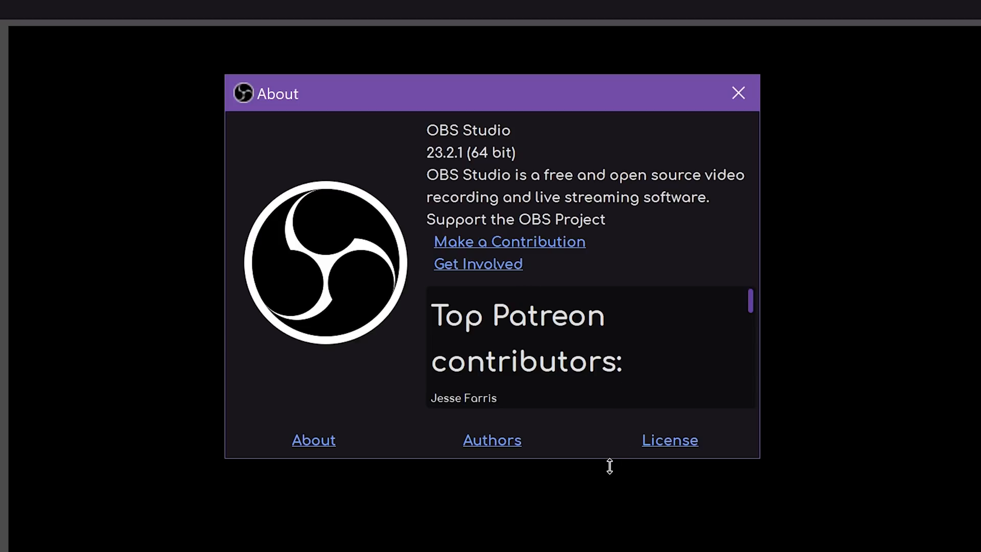
{"action": "mouse_move", "coordinate": [570, 103]}
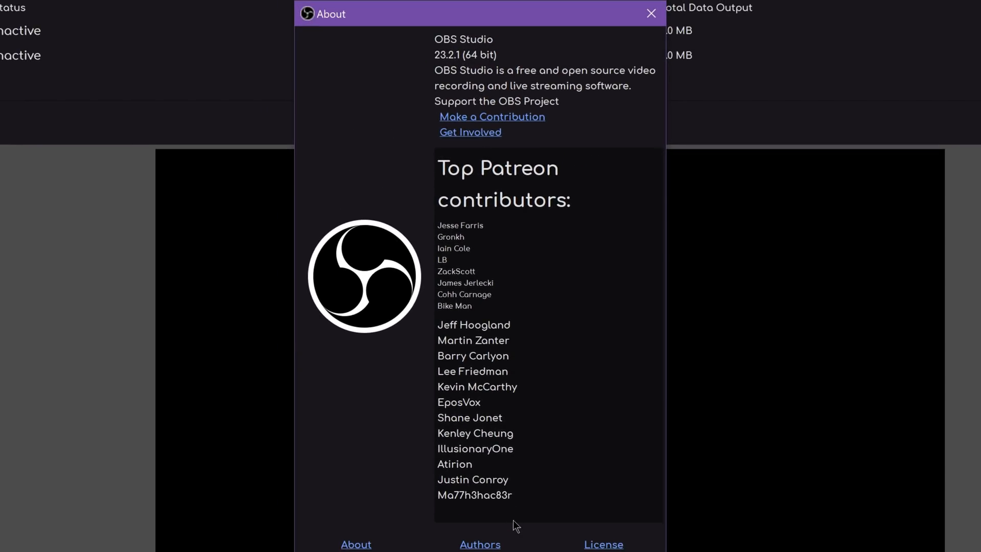
{"action": "mouse_move", "coordinate": [495, 408]}
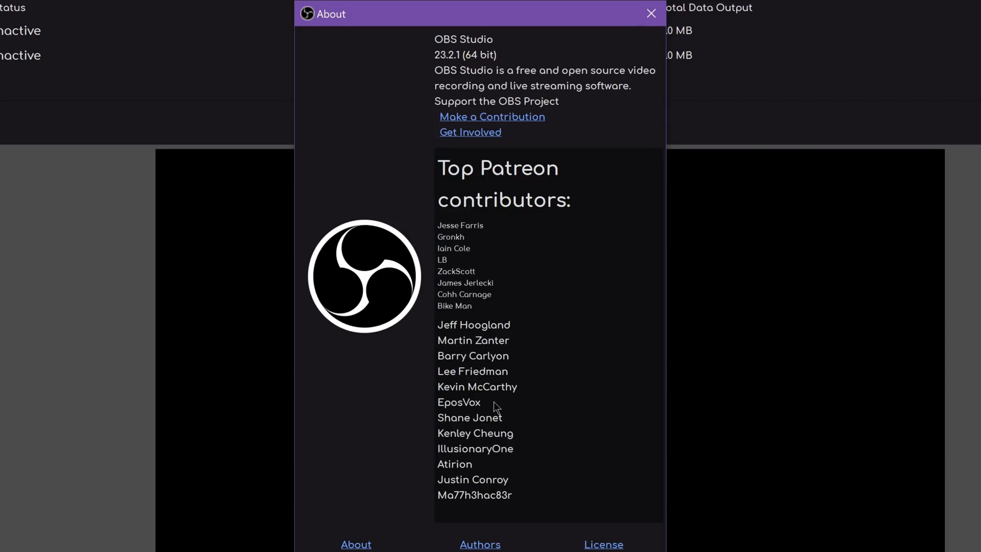
{"action": "left_click", "coordinate": [650, 14]}
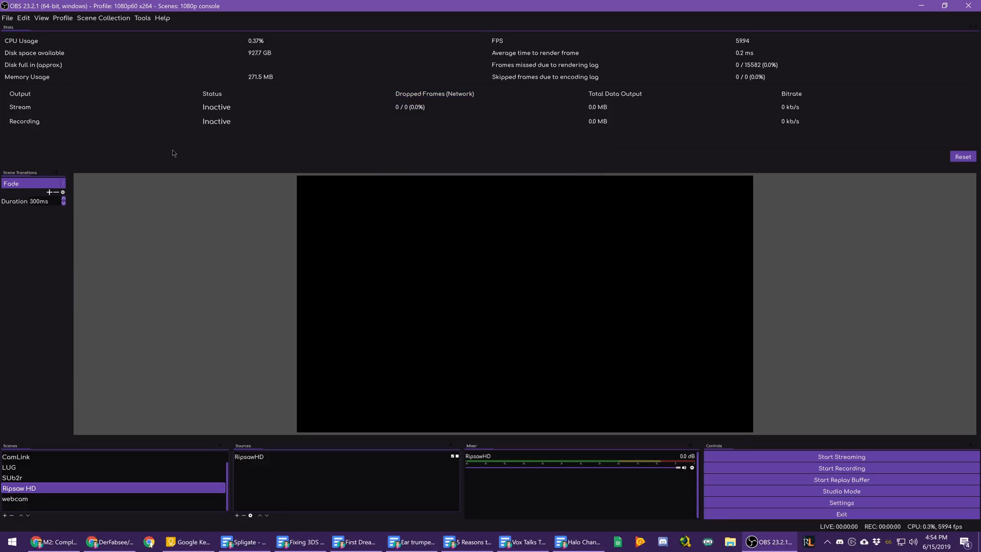
{"action": "mouse_move", "coordinate": [205, 160]}
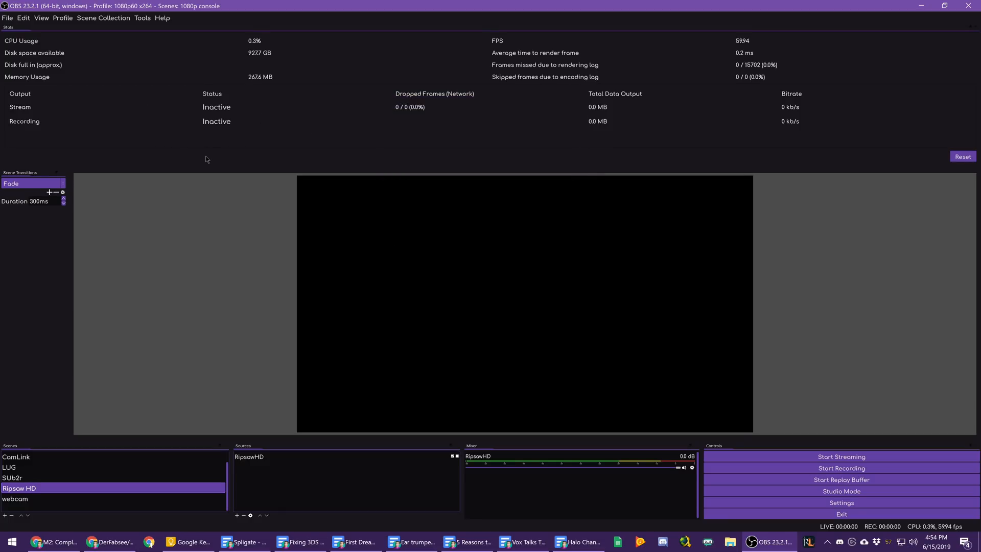
{"action": "mouse_move", "coordinate": [732, 252]}
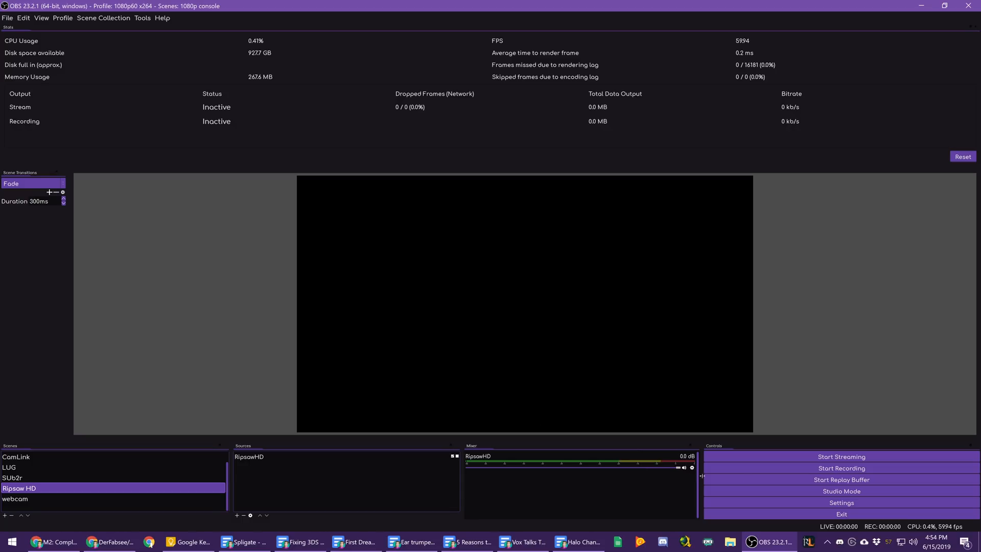
{"action": "left_click", "coordinate": [109, 541]}
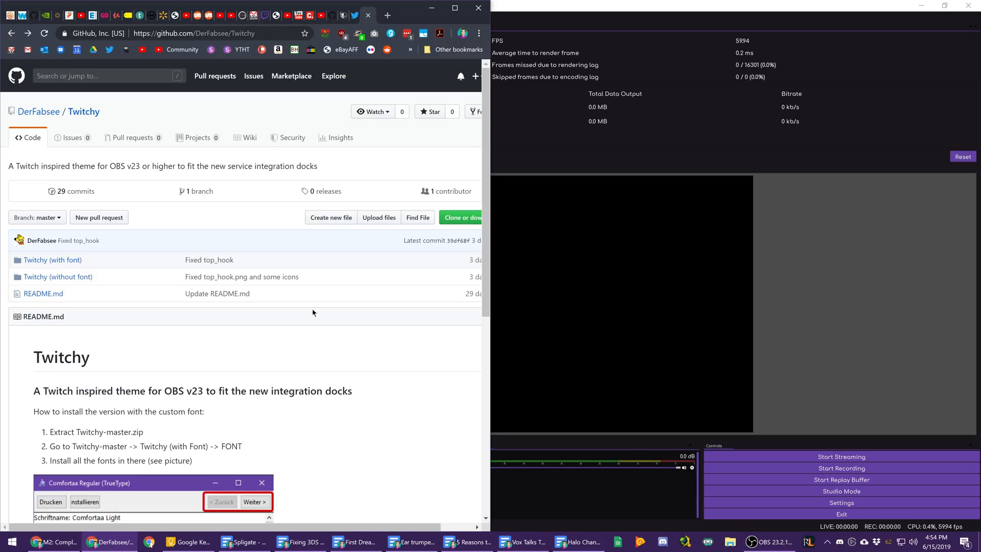
{"action": "scroll", "scroll_direction": "down", "scroll_amount": 3}
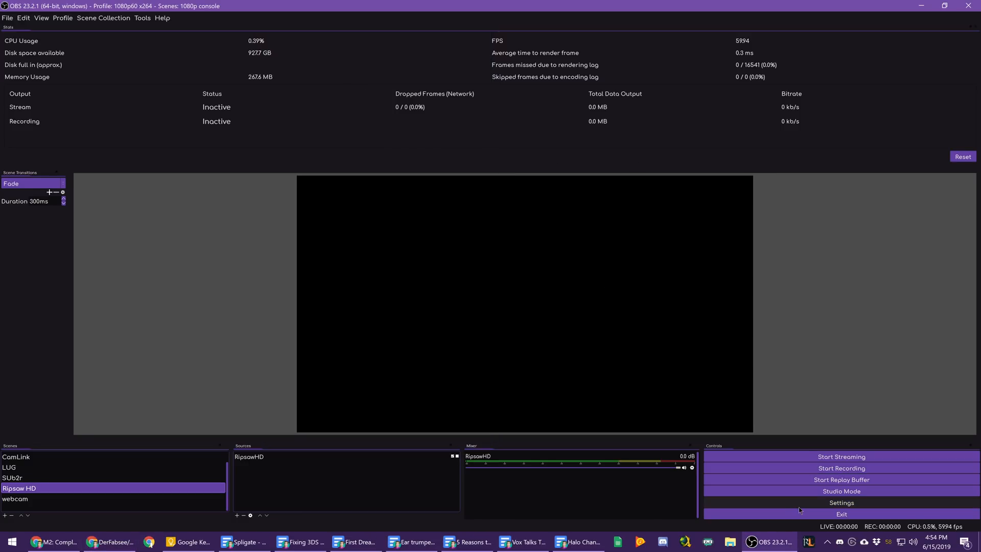
Switch the interface theme from Twitchy to Dark (Default) in Settings and apply it
{"action": "left_click", "coordinate": [842, 503]}
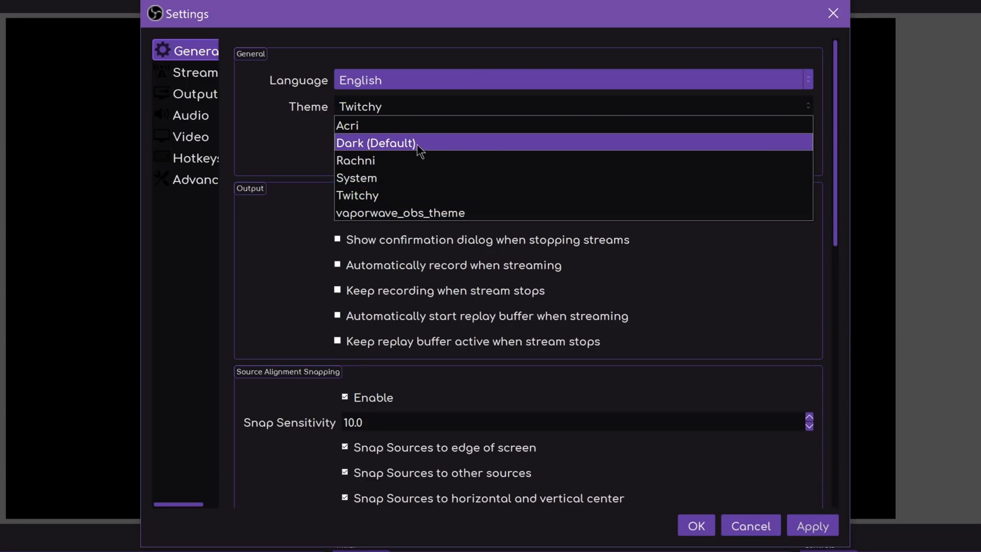
{"action": "left_click", "coordinate": [356, 178]}
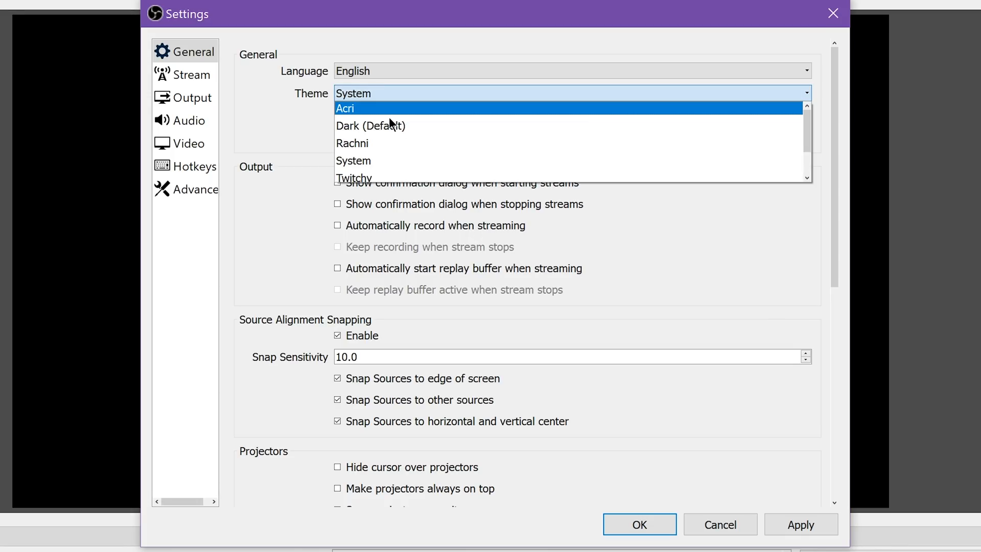
{"action": "left_click", "coordinate": [370, 125]}
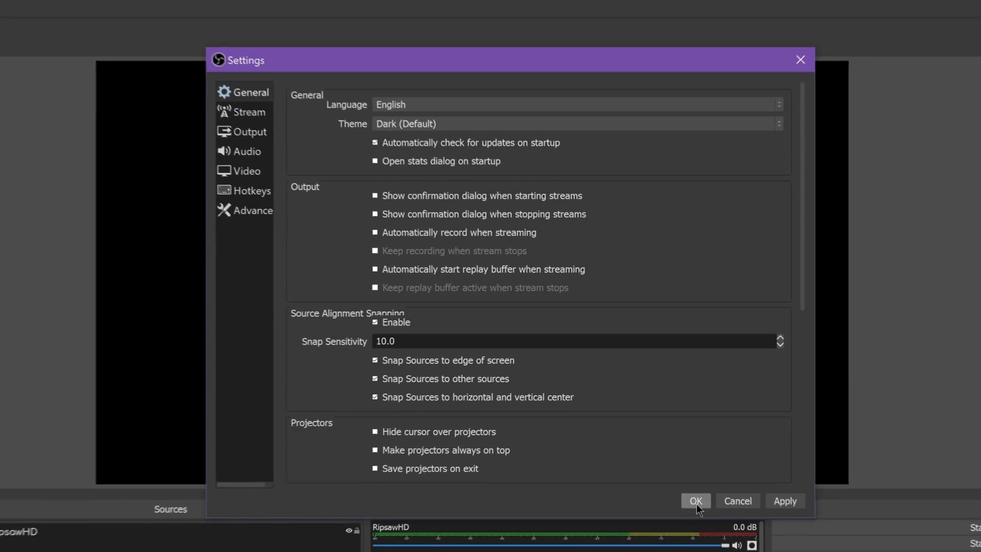
{"action": "left_click", "coordinate": [696, 501]}
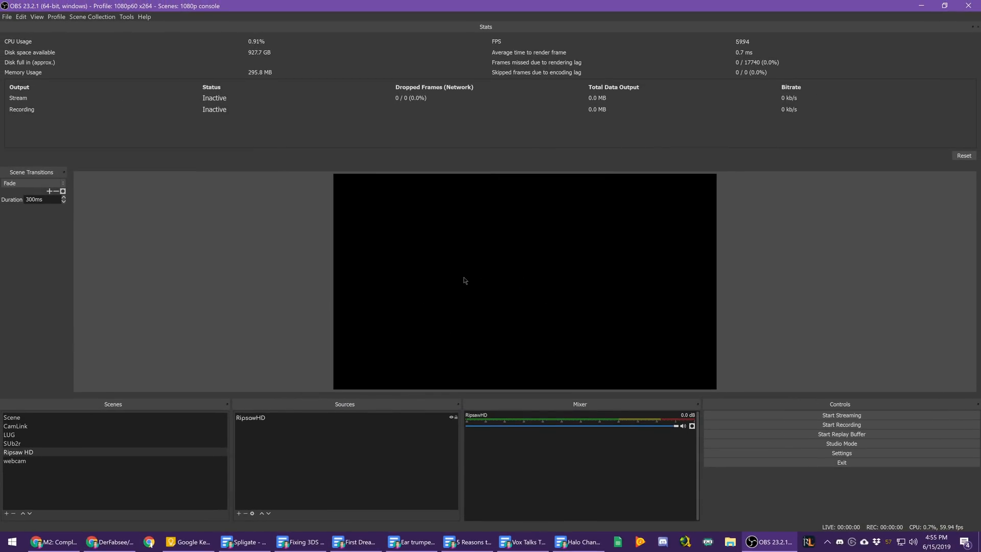
{"action": "mouse_move", "coordinate": [442, 294]}
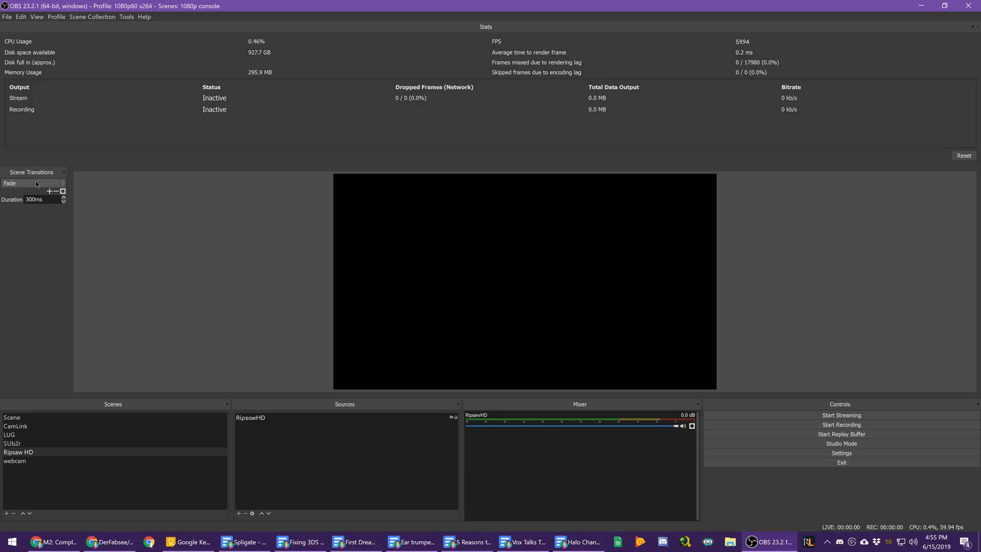
Add a Stinger transition using Sunset Stinger.mov with a frame transition point of 250 and preview it
{"action": "left_click", "coordinate": [50, 191]}
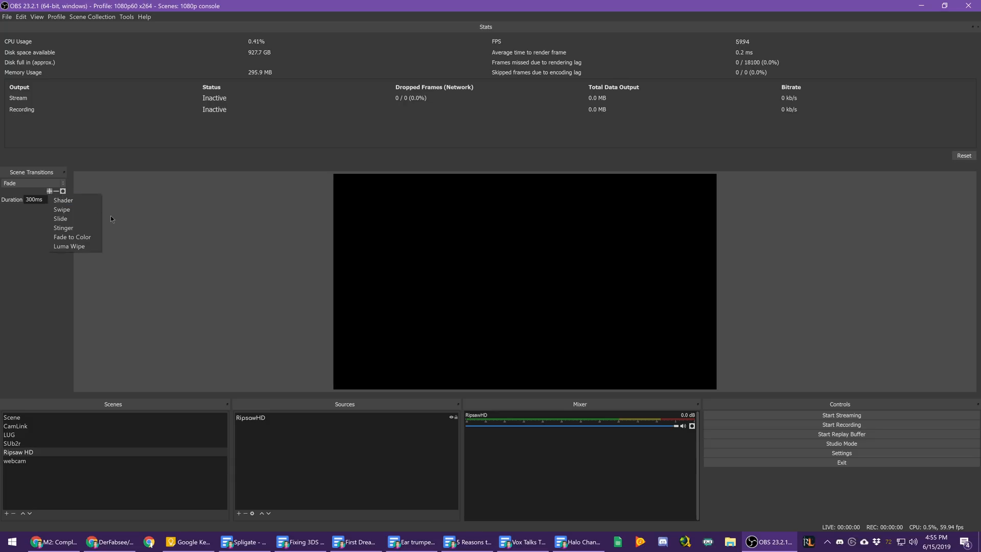
{"action": "mouse_move", "coordinate": [61, 218]}
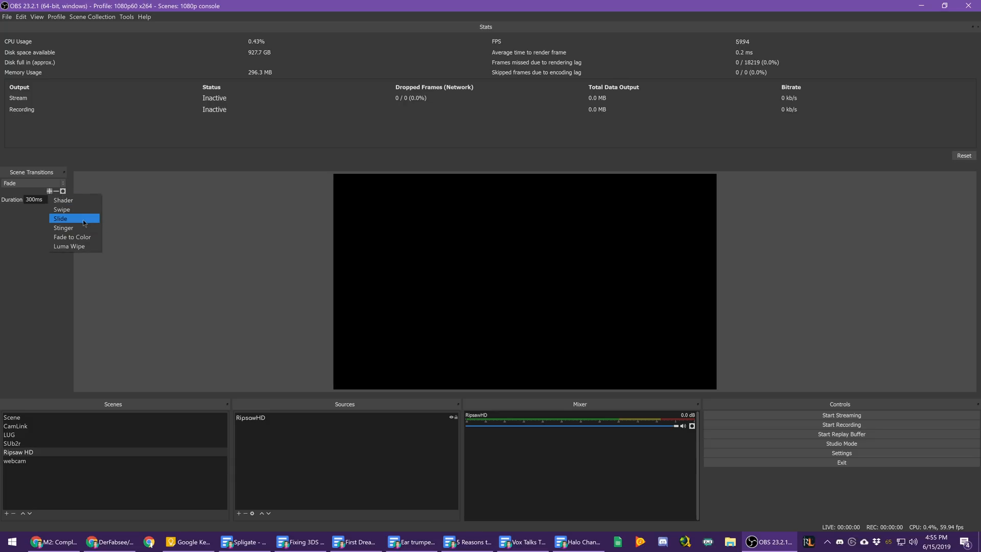
{"action": "mouse_move", "coordinate": [46, 196]}
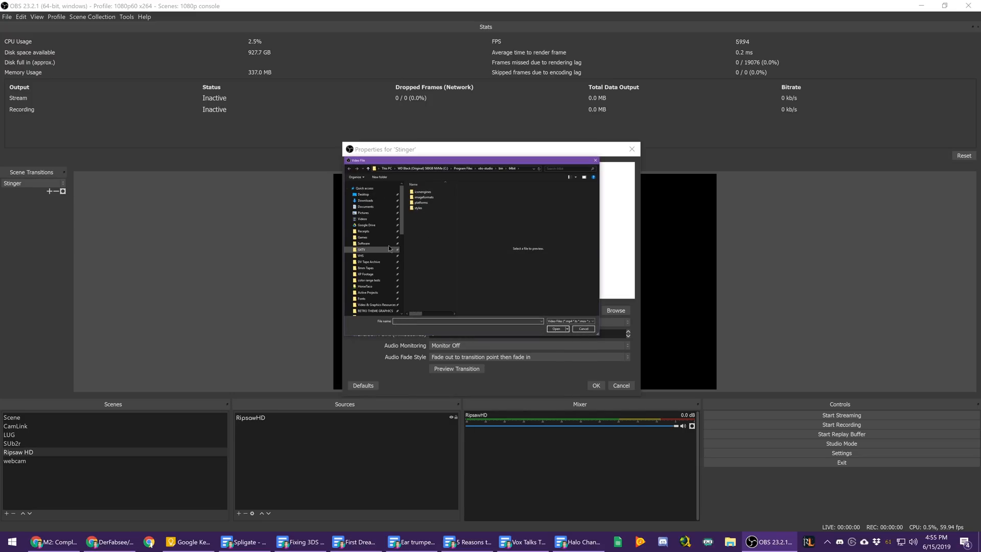
{"action": "left_click", "coordinate": [556, 329]}
{"action": "type", "text": "250"}
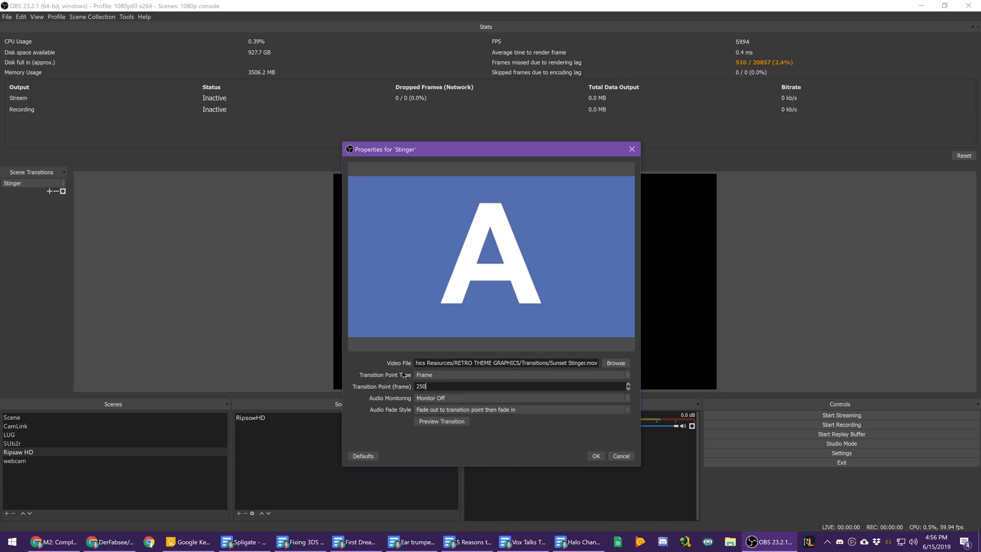
{"action": "left_click", "coordinate": [441, 421]}
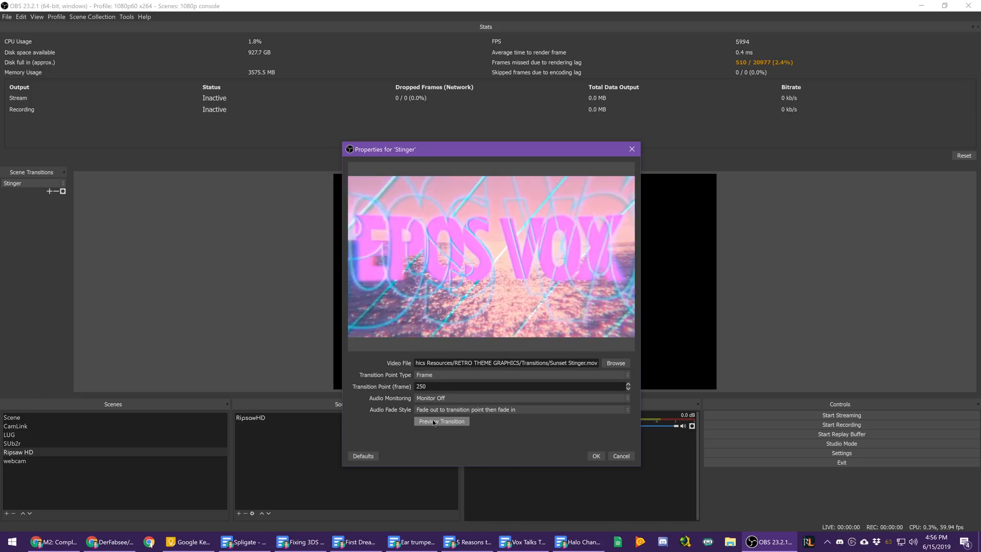
{"action": "left_click", "coordinate": [441, 421]}
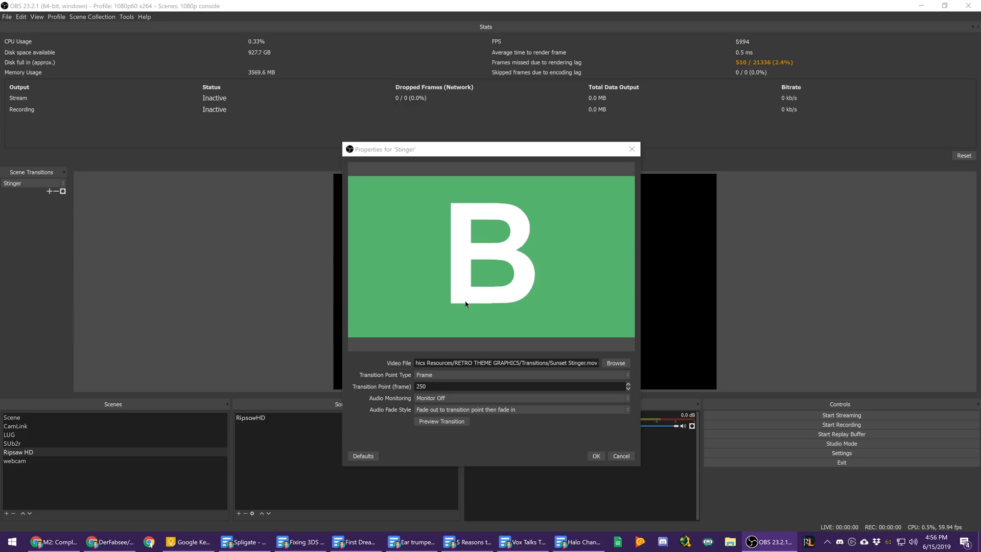
{"action": "mouse_move", "coordinate": [492, 459]}
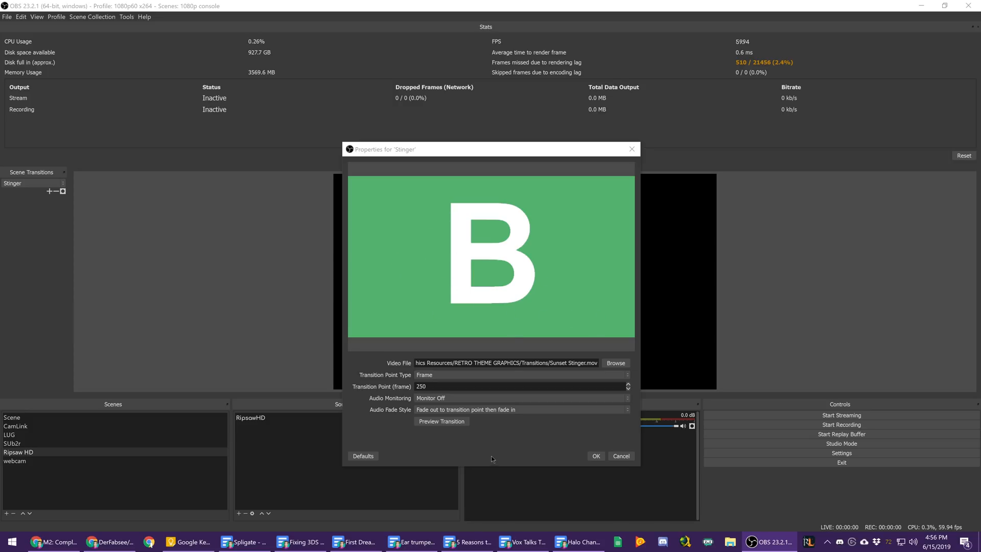
{"action": "mouse_move", "coordinate": [565, 199]}
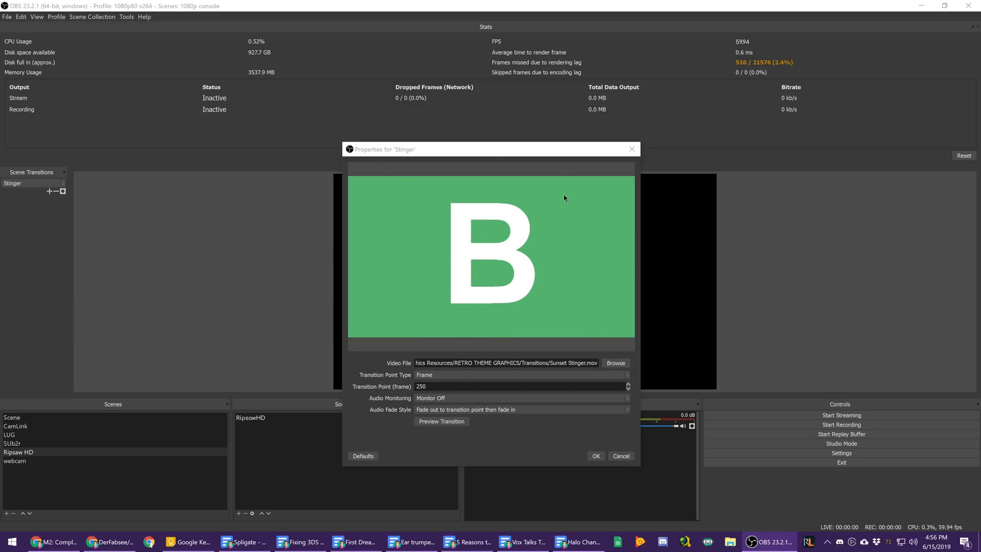
{"action": "mouse_move", "coordinate": [464, 449]}
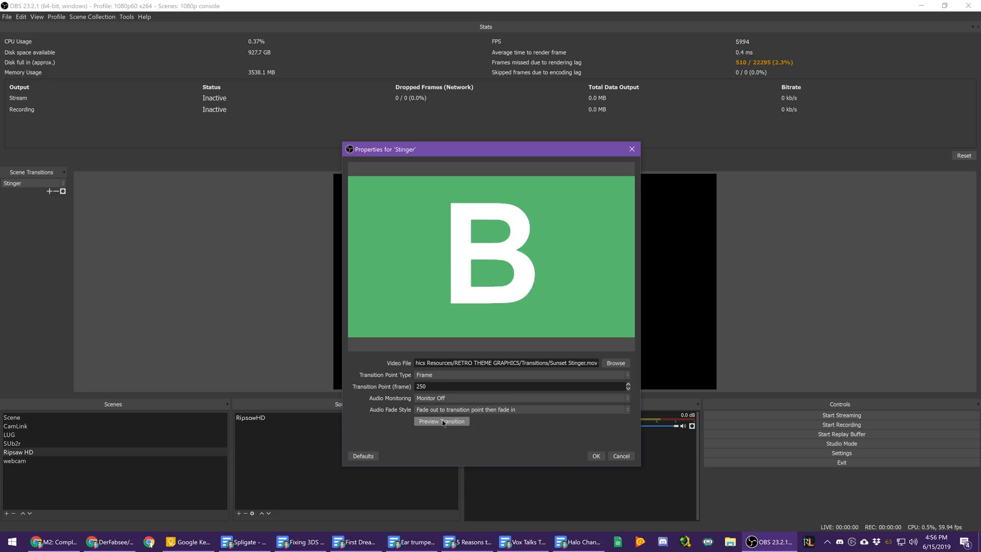
{"action": "left_click", "coordinate": [442, 421]}
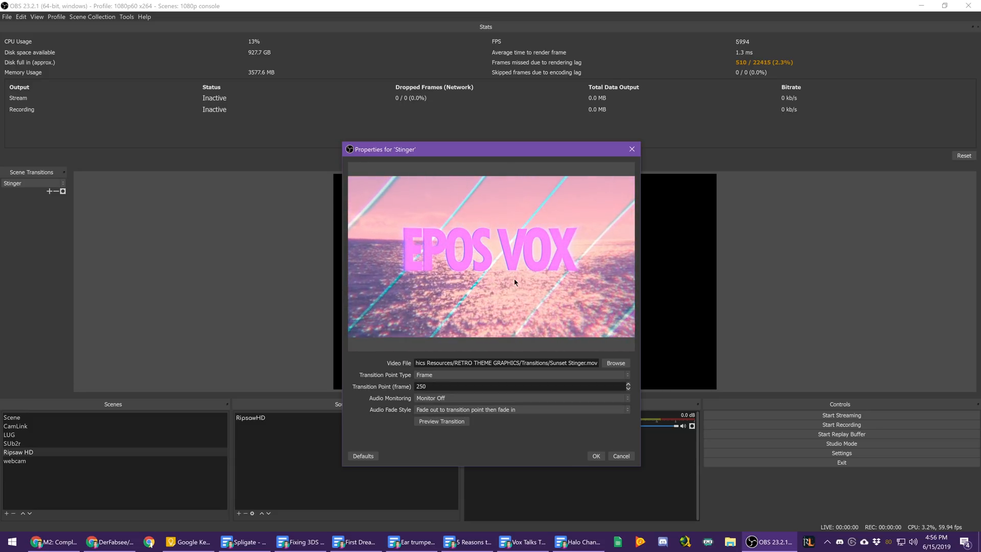
{"action": "left_click", "coordinate": [442, 421]}
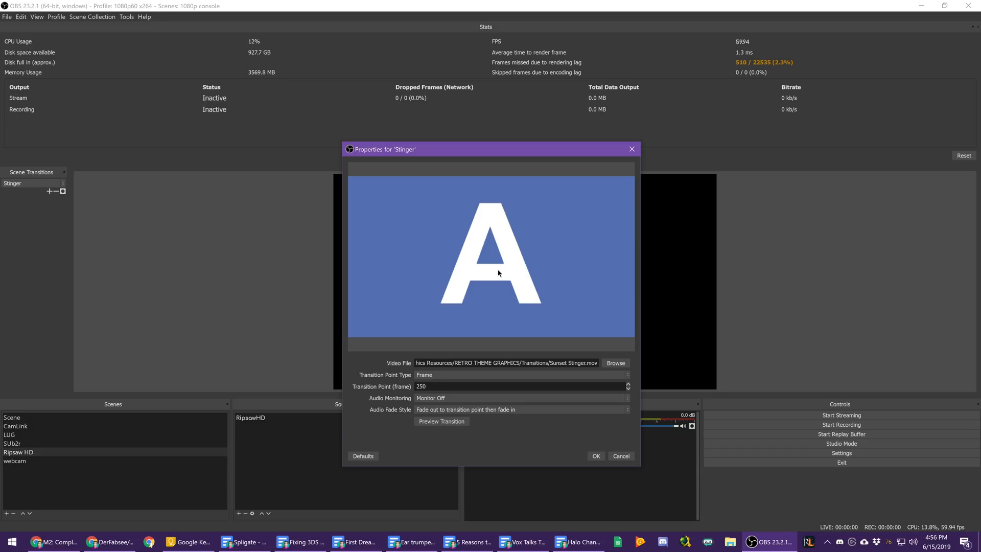
{"action": "mouse_move", "coordinate": [366, 322]}
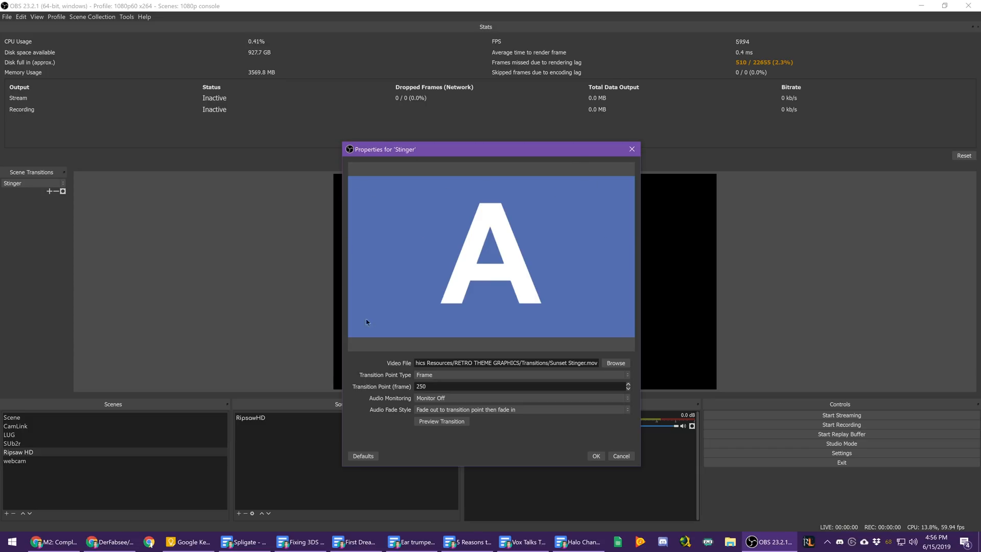
{"action": "left_click", "coordinate": [595, 456]}
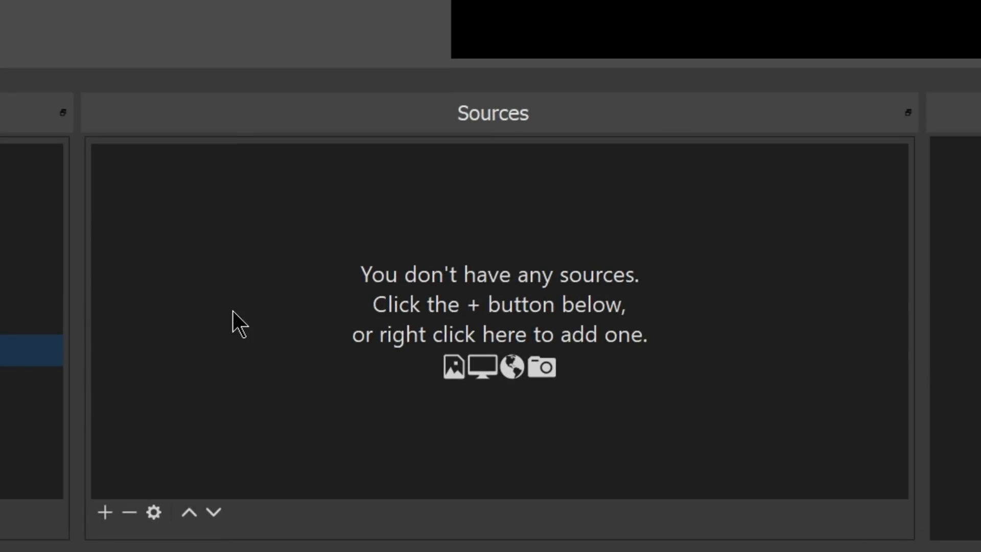
{"action": "mouse_move", "coordinate": [570, 381]}
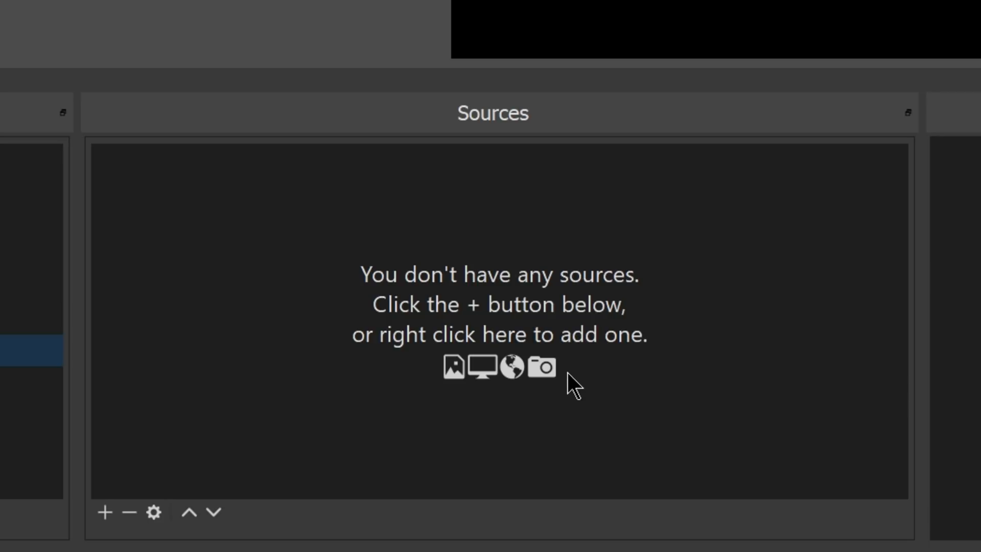
{"action": "mouse_move", "coordinate": [443, 313]}
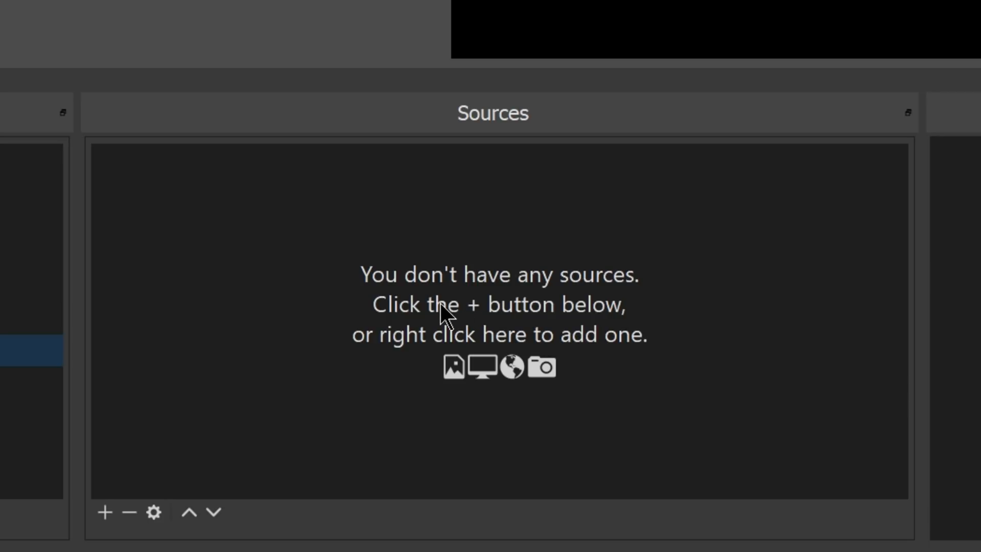
{"action": "mouse_move", "coordinate": [149, 343]}
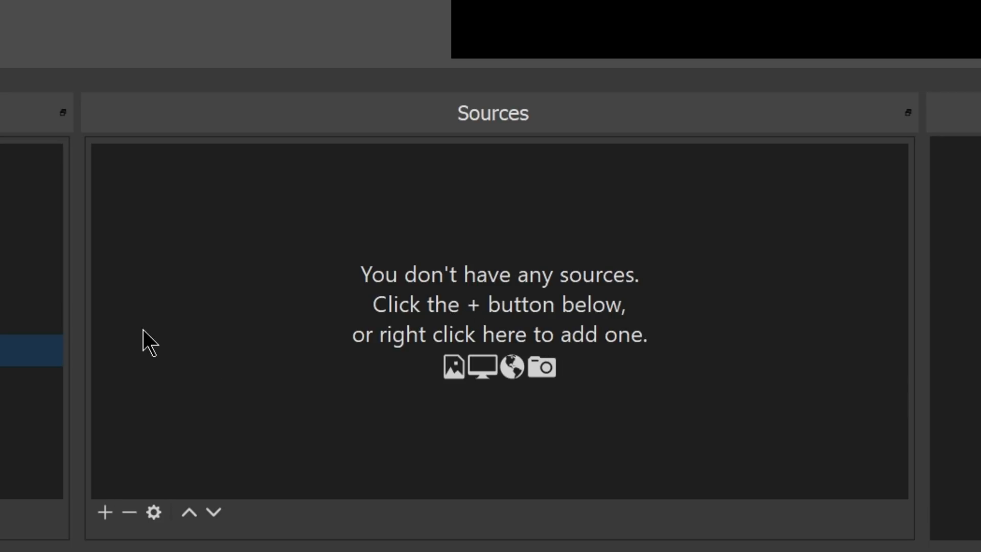
{"action": "mouse_move", "coordinate": [386, 244]}
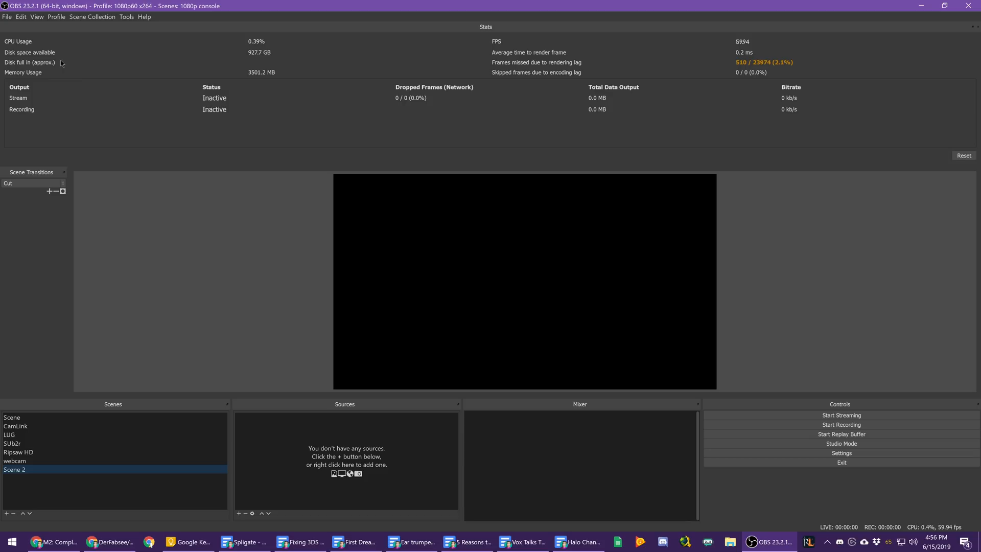
{"action": "mouse_move", "coordinate": [272, 62]}
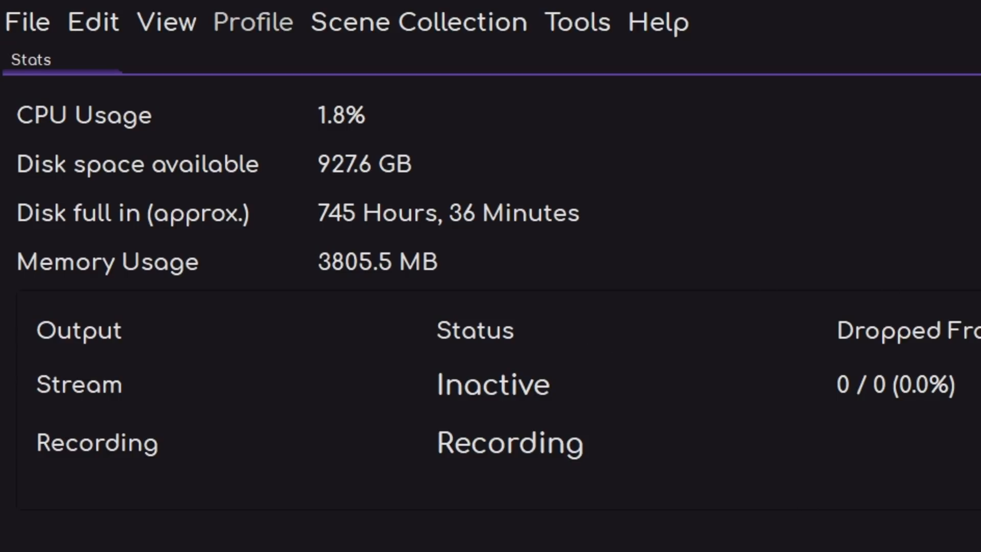
{"action": "mouse_move", "coordinate": [274, 219]}
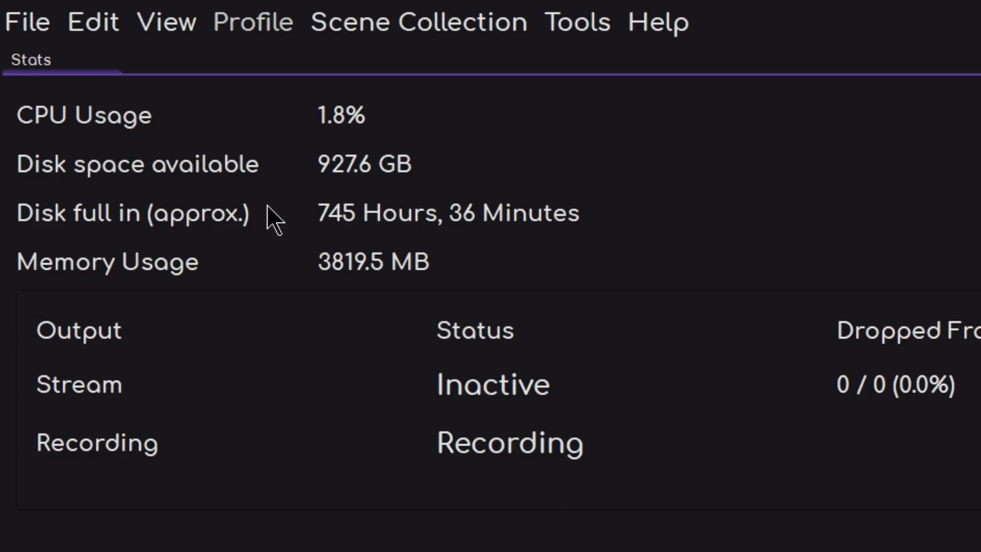
{"action": "mouse_move", "coordinate": [394, 244]}
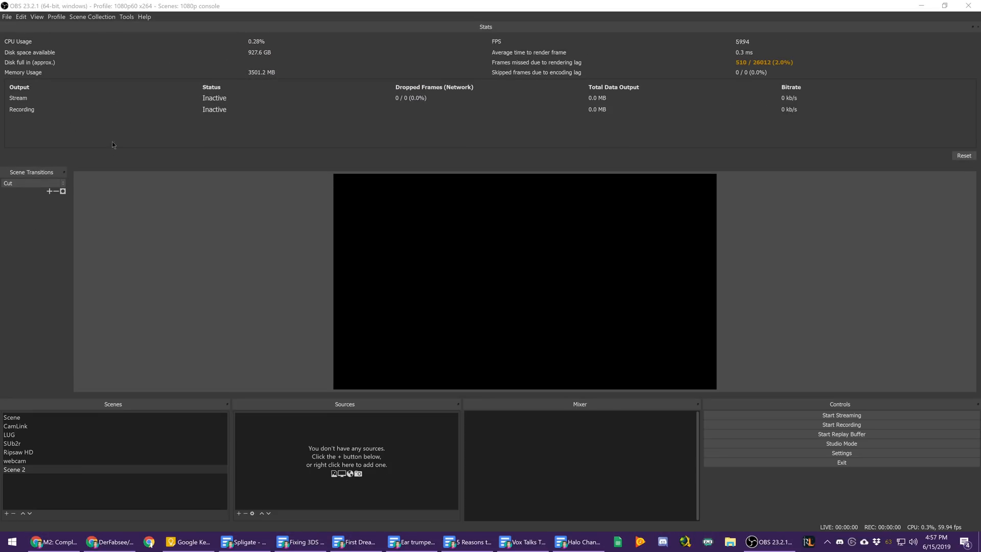
Add the carmack 1995 pc.jpg image to Scene 2 and bring up its filters window
{"action": "left_click", "coordinate": [14, 461]}
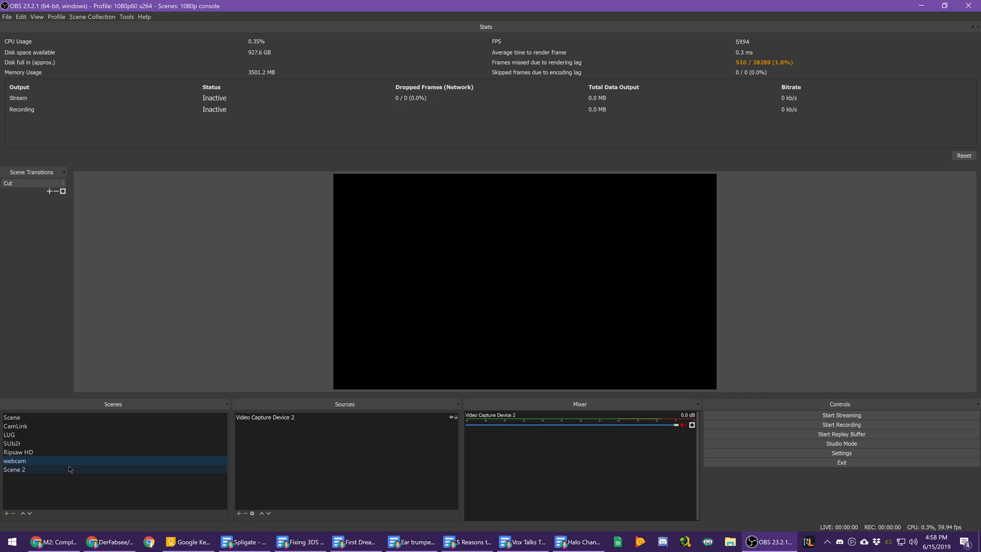
{"action": "left_click", "coordinate": [13, 470]}
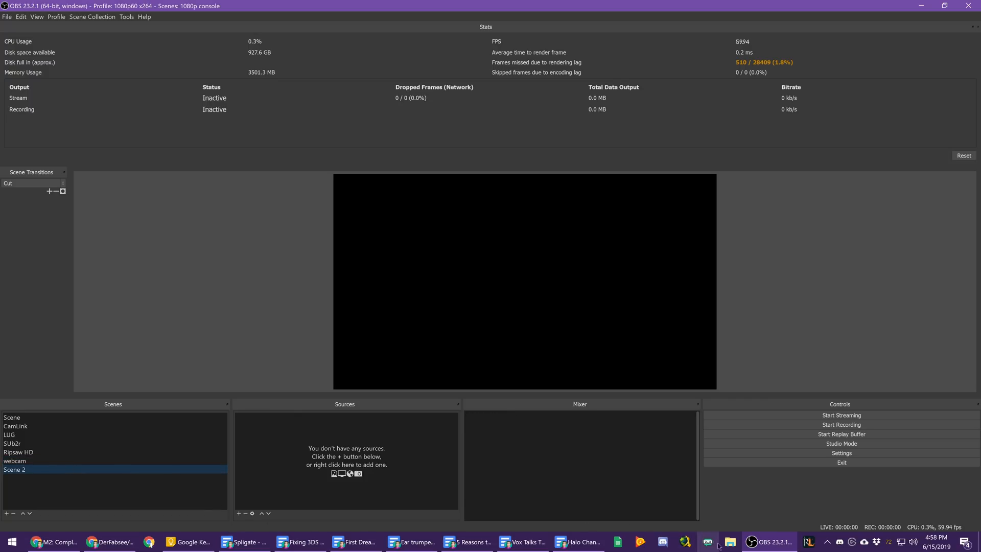
{"action": "left_click", "coordinate": [729, 546]}
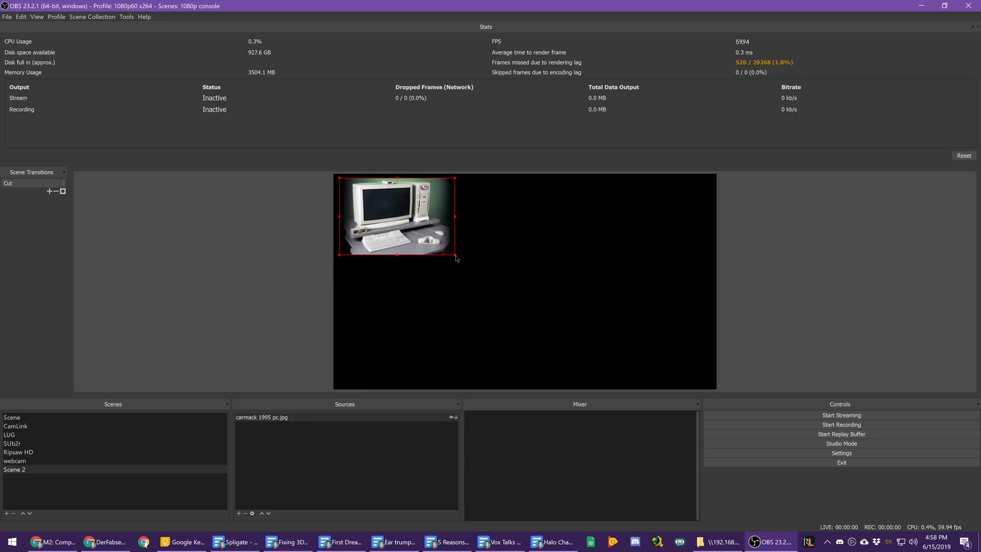
{"action": "left_click", "coordinate": [261, 417]}
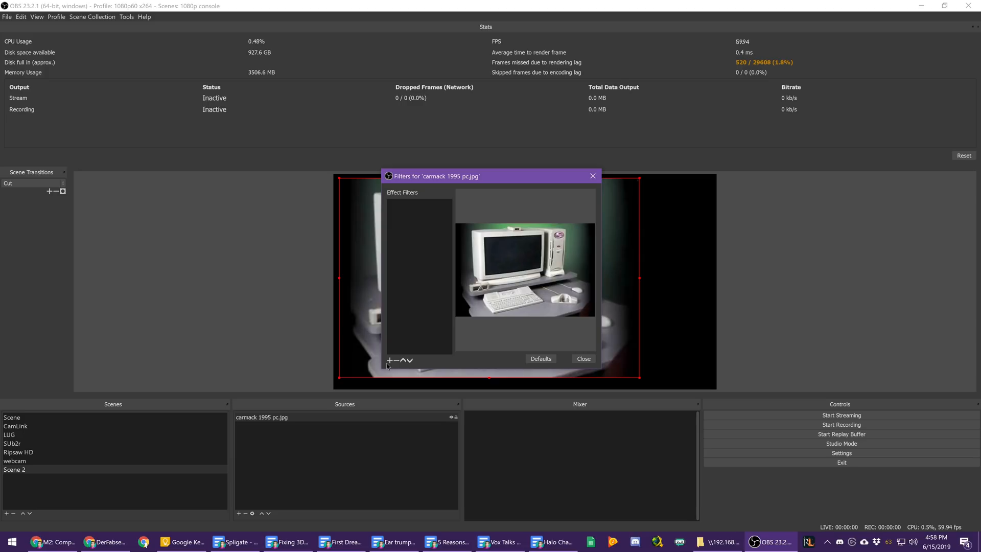
Add a Luma Key effect filter to the carmack 1995 pc.jpg image
{"action": "left_click", "coordinate": [389, 360]}
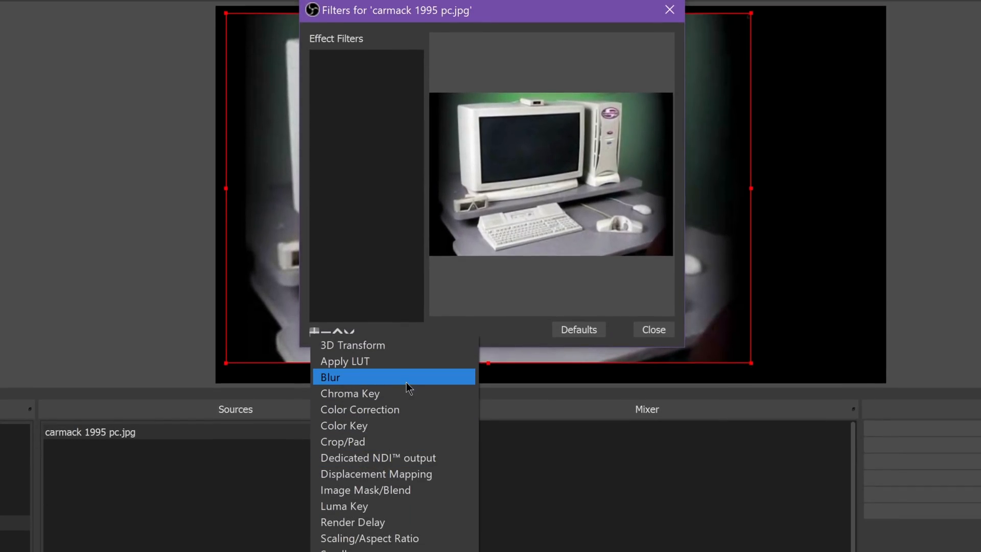
{"action": "mouse_move", "coordinate": [369, 393]}
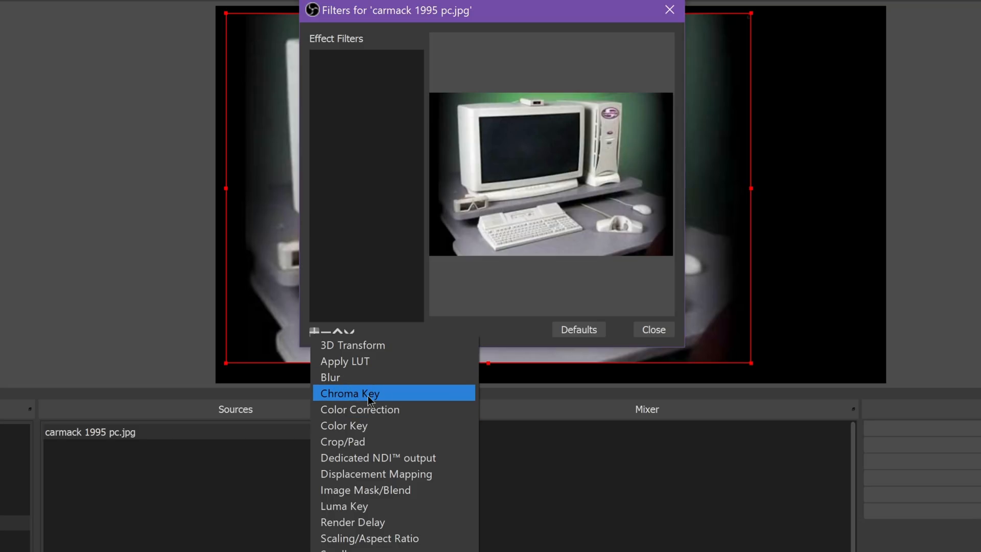
{"action": "left_click", "coordinate": [345, 506]}
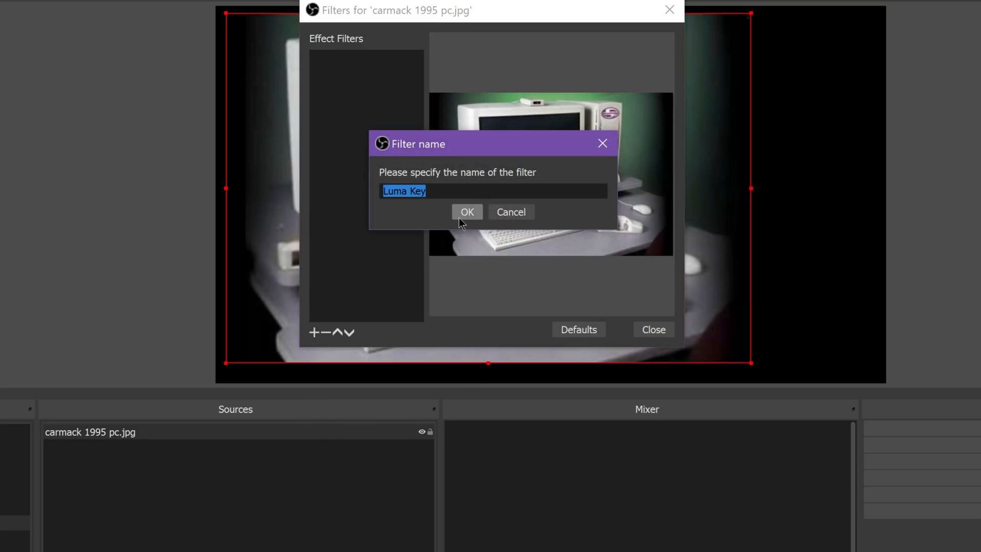
{"action": "left_click", "coordinate": [468, 211]}
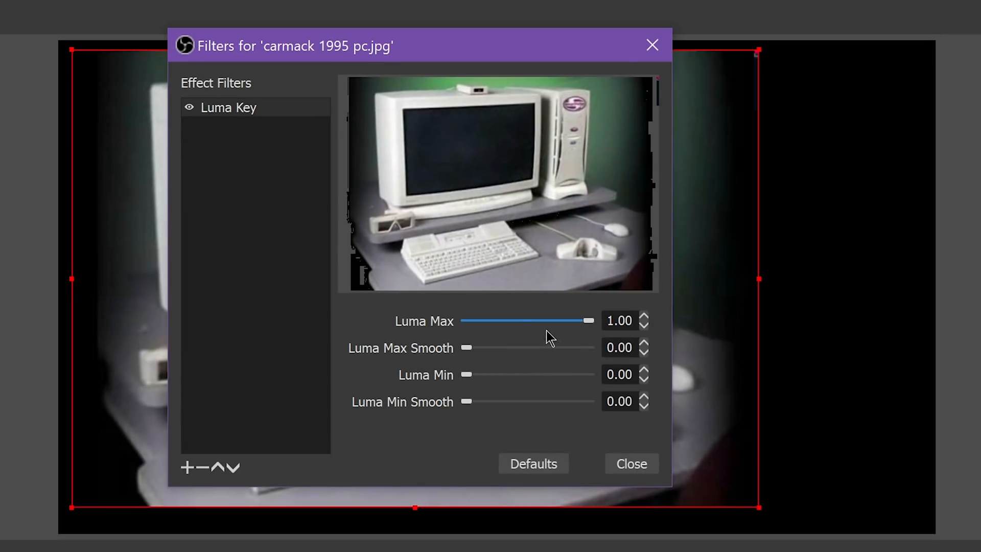
{"action": "mouse_move", "coordinate": [525, 365]}
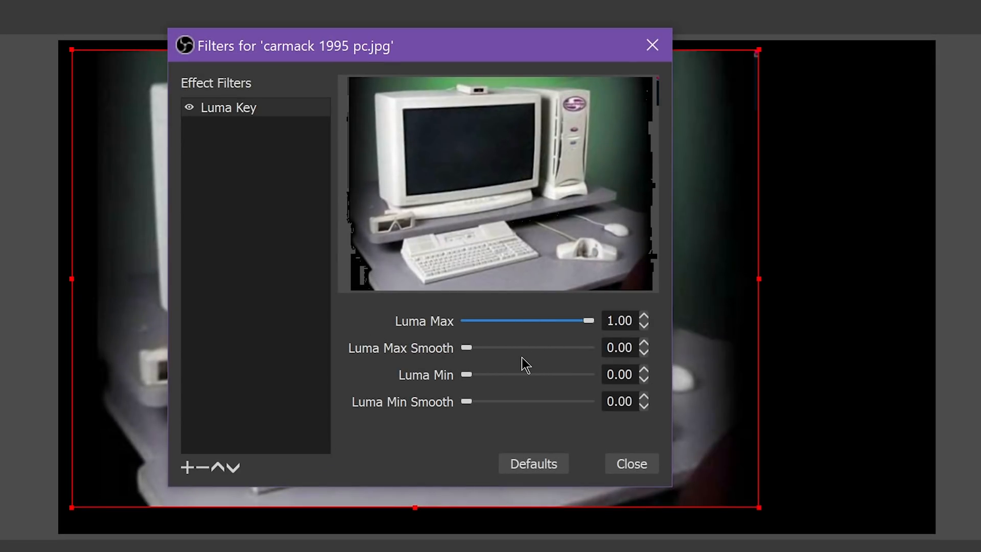
{"action": "mouse_move", "coordinate": [411, 391]}
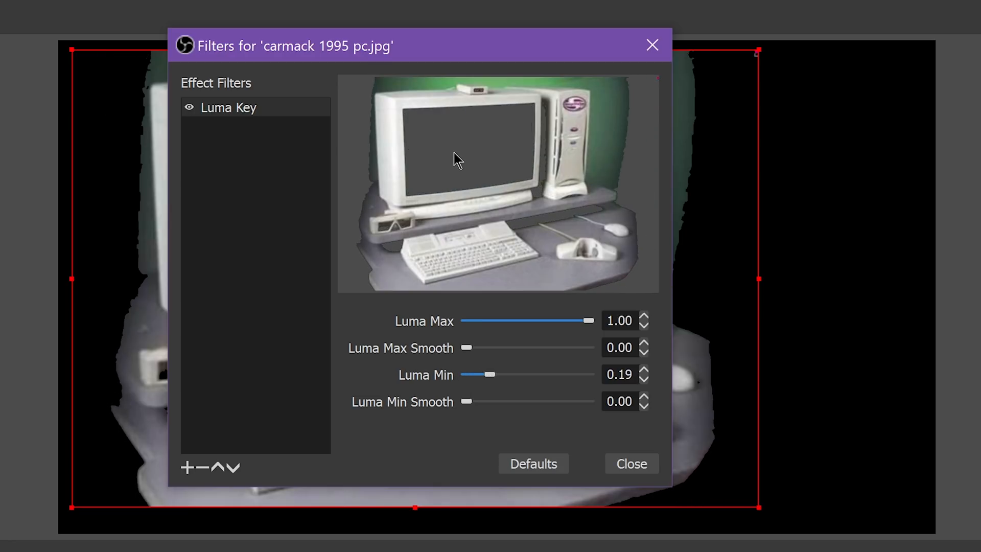
{"action": "mouse_move", "coordinate": [506, 336]}
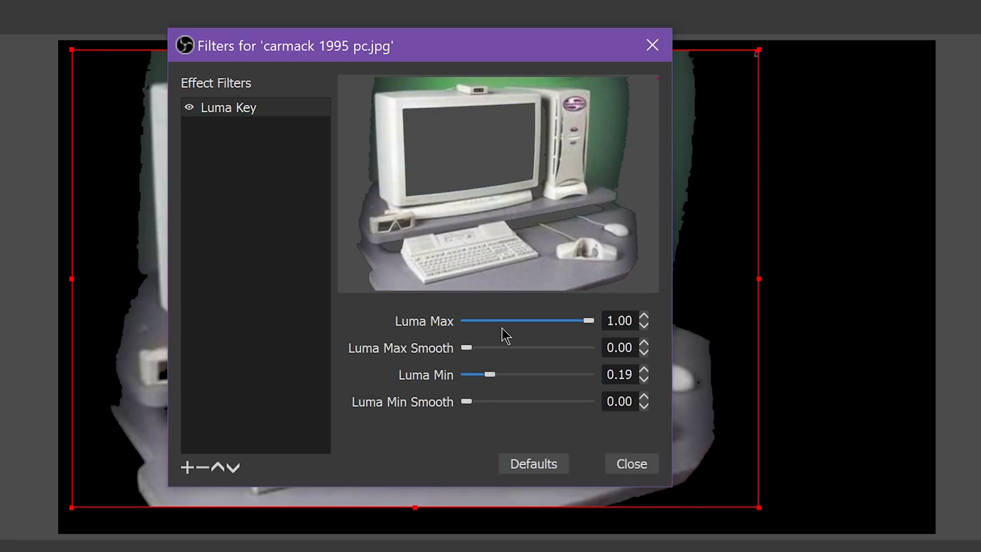
{"action": "mouse_move", "coordinate": [436, 253]}
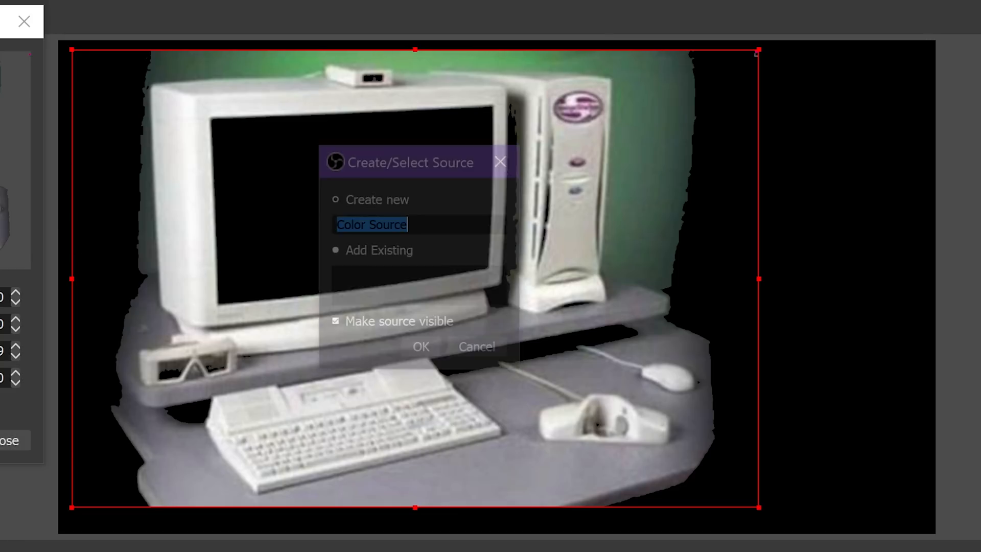
{"action": "left_click", "coordinate": [420, 347]}
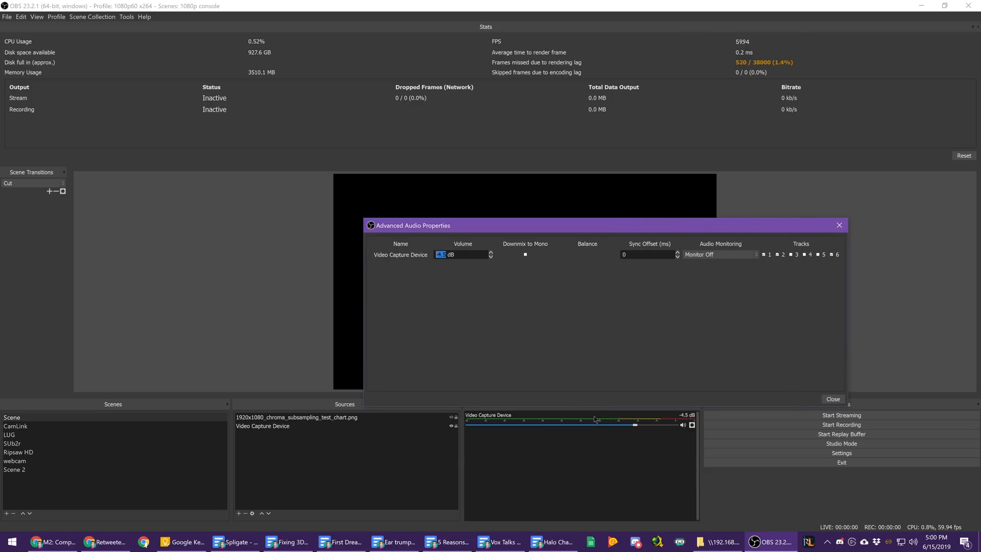
{"action": "mouse_move", "coordinate": [582, 314]}
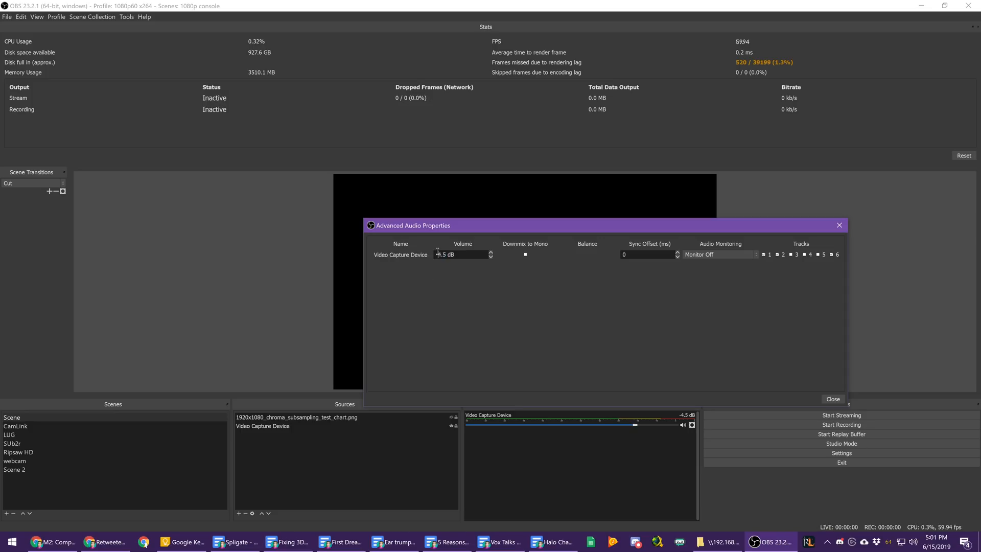
{"action": "mouse_move", "coordinate": [751, 354]}
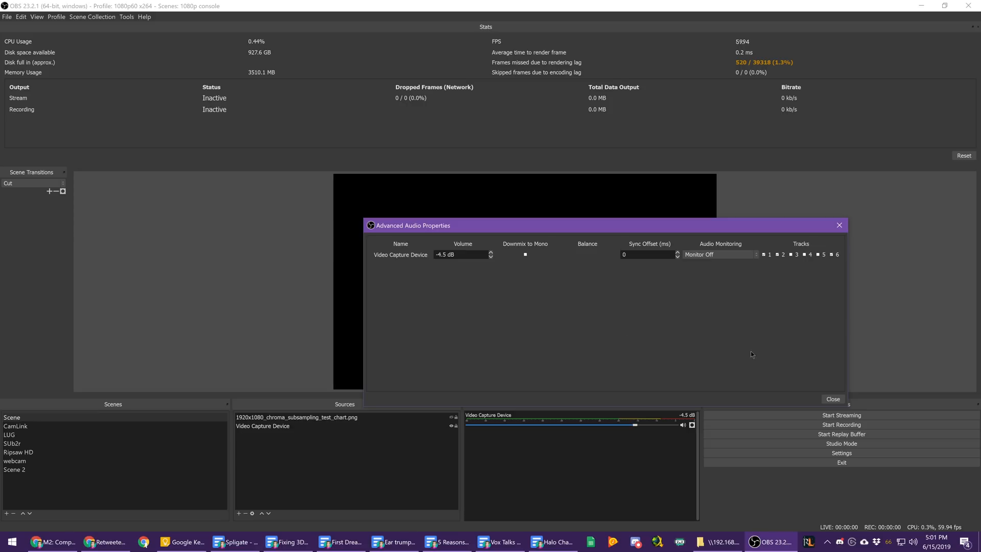
Close Advanced Audio Properties with the Video Capture Device volume at -4.5 dB
{"action": "left_click", "coordinate": [832, 399]}
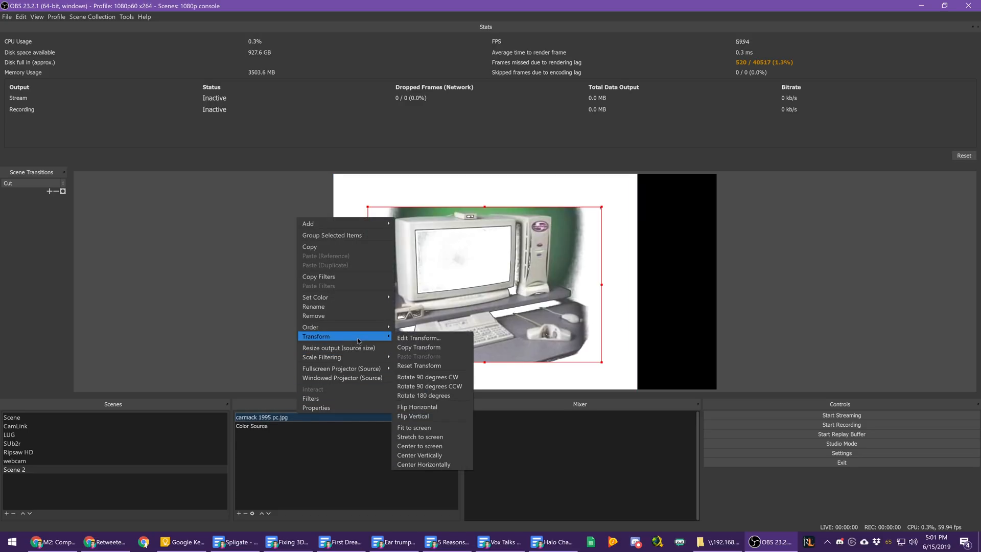
Centre the carmack image horizontally on the canvas via Transform
{"action": "left_click", "coordinate": [413, 416]}
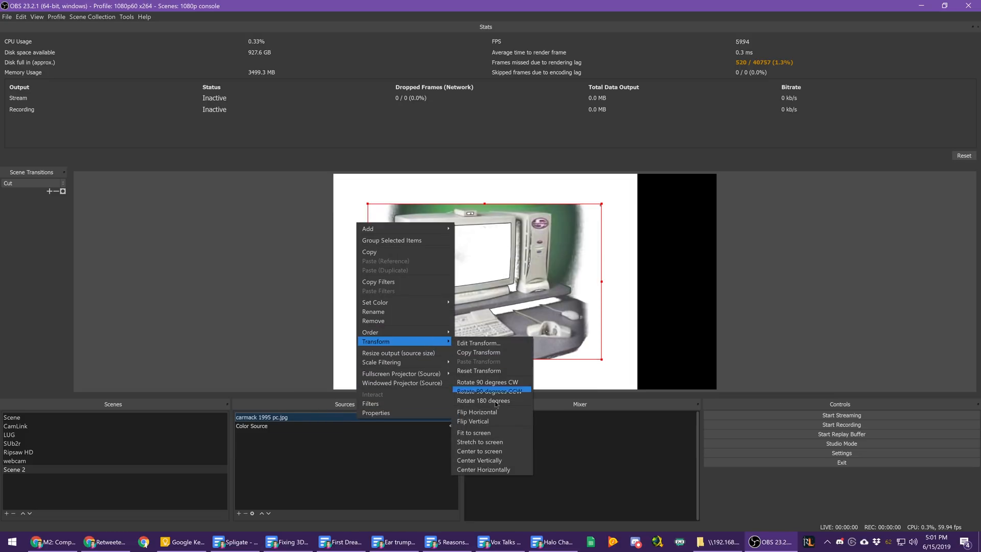
{"action": "left_click", "coordinate": [482, 401]}
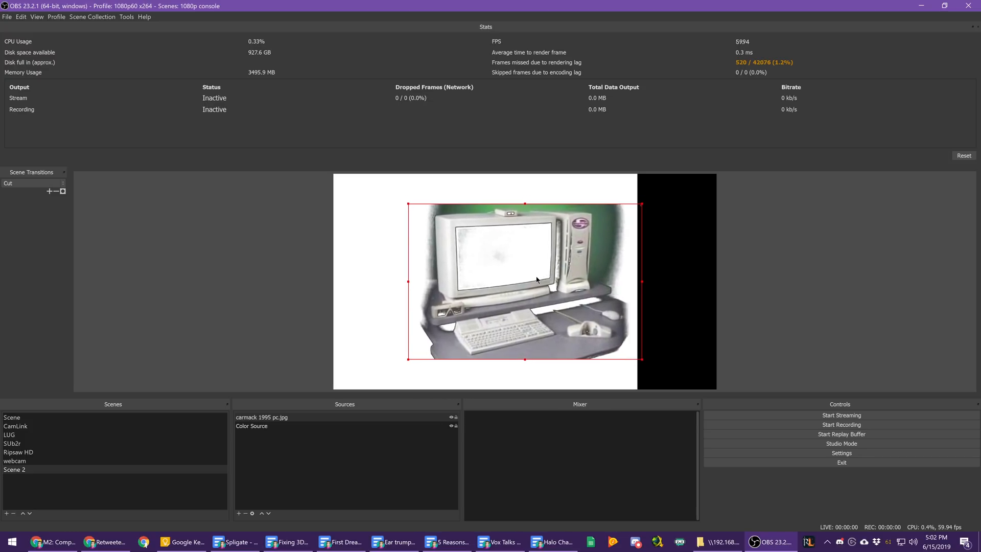
{"action": "mouse_move", "coordinate": [470, 250]}
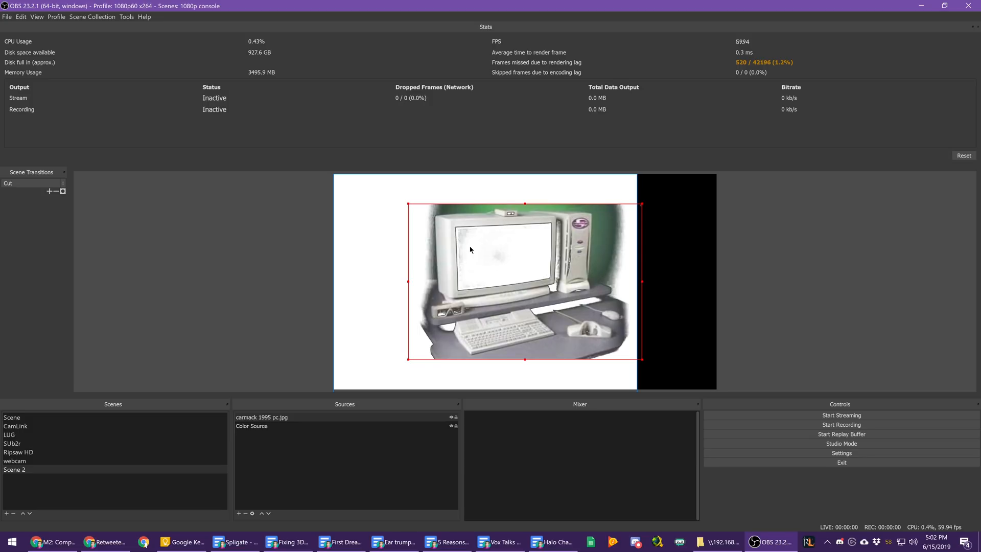
{"action": "mouse_move", "coordinate": [538, 330]}
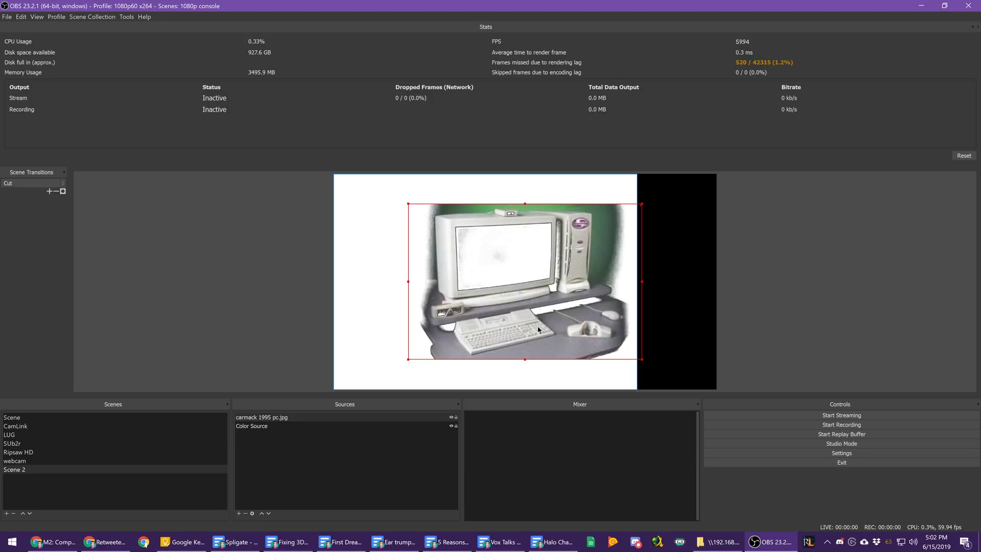
{"action": "mouse_move", "coordinate": [407, 304]}
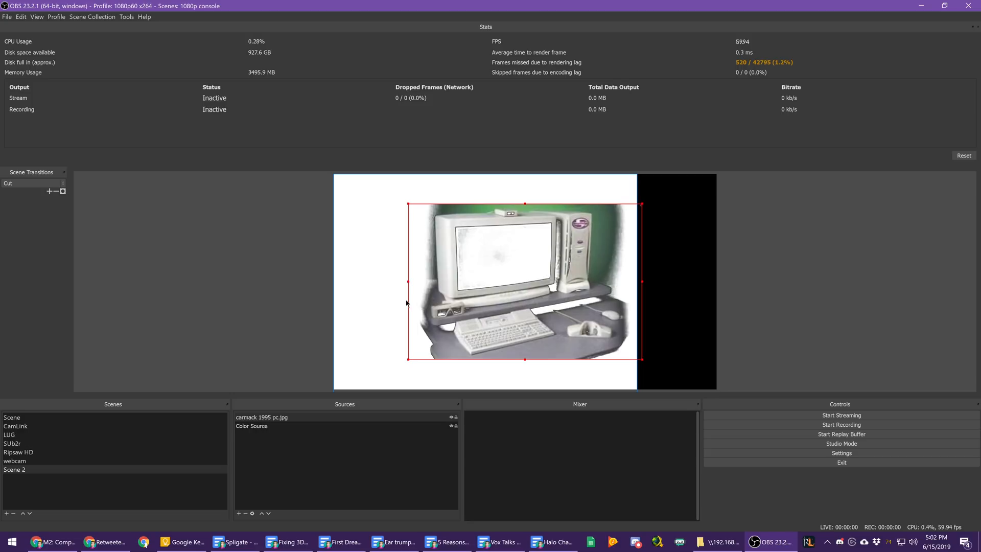
Add a Luma Key filter to Scene 2 itself so its white background turns black
{"action": "right_click", "coordinate": [14, 471]}
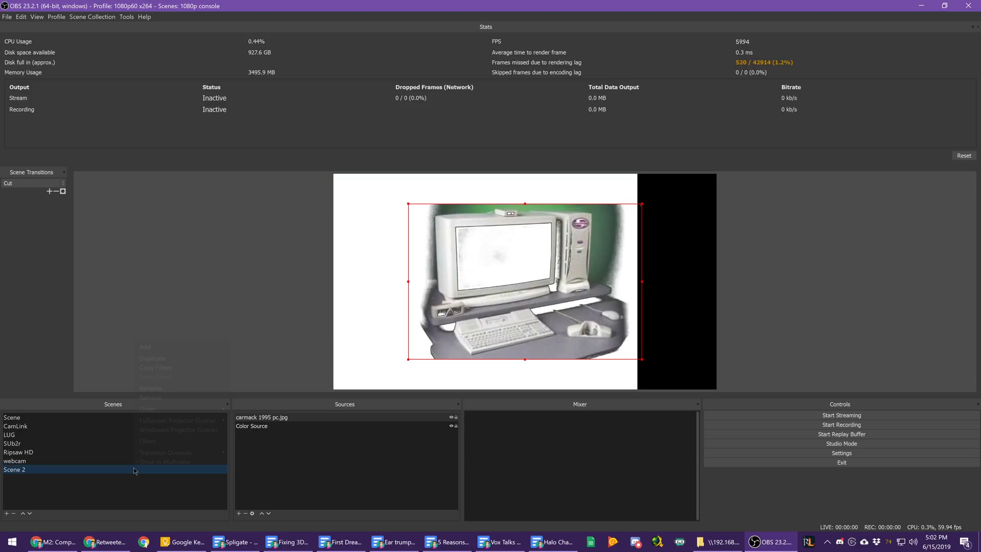
{"action": "left_click", "coordinate": [147, 441]}
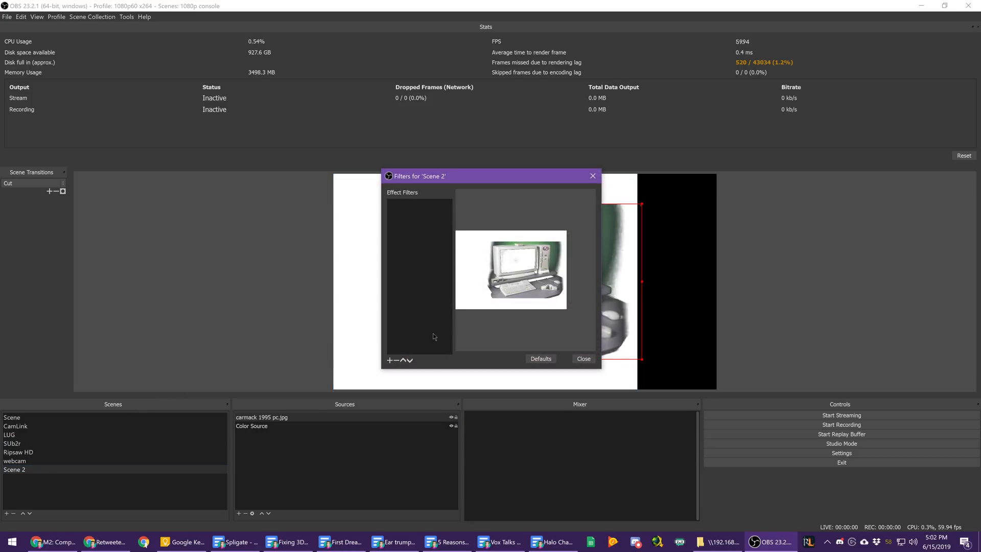
{"action": "left_click", "coordinate": [389, 361]}
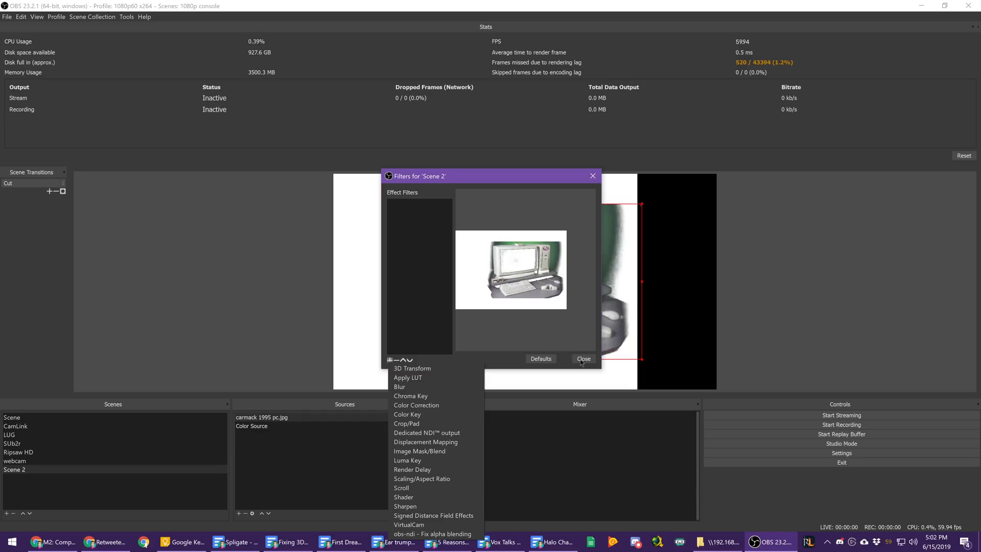
{"action": "left_click", "coordinate": [407, 461]}
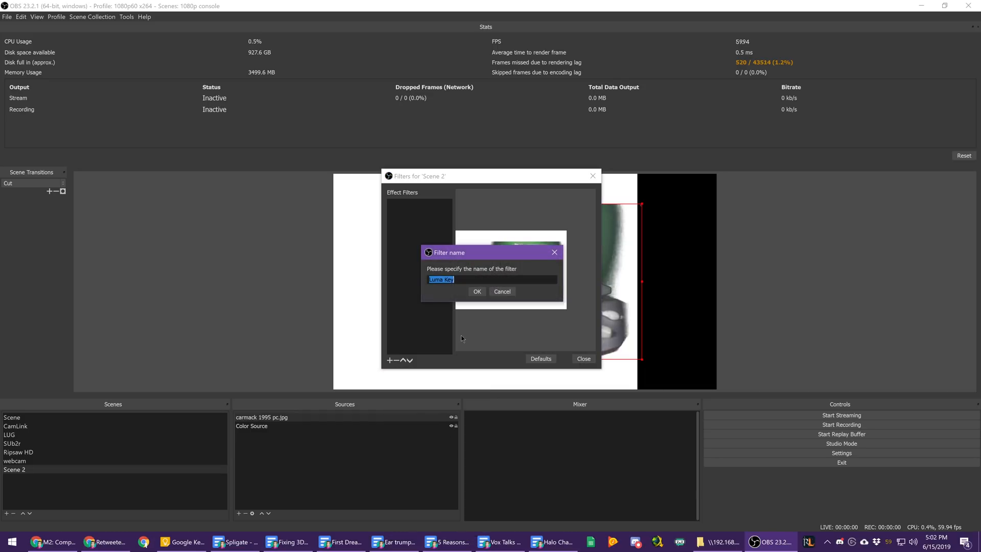
{"action": "left_click", "coordinate": [477, 291]}
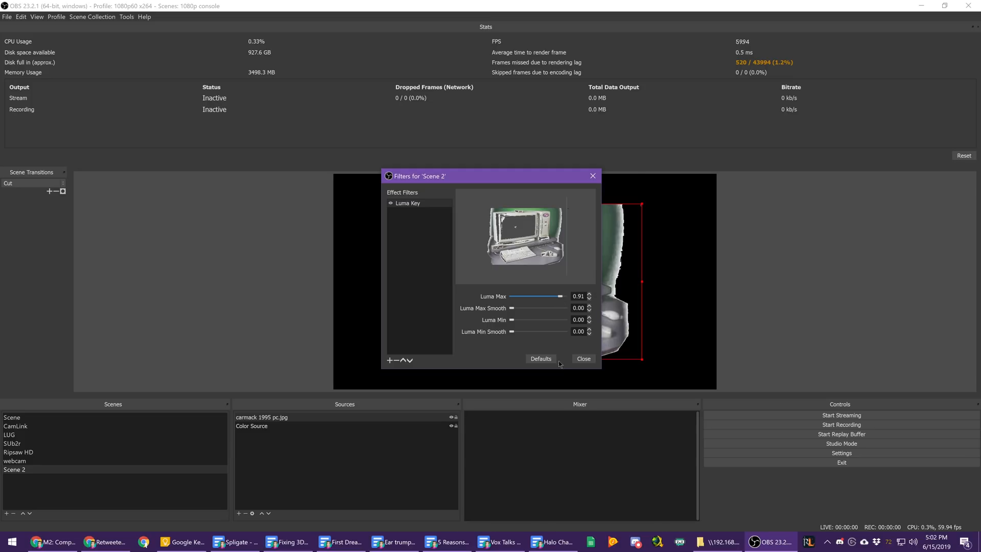
{"action": "left_click", "coordinate": [583, 359]}
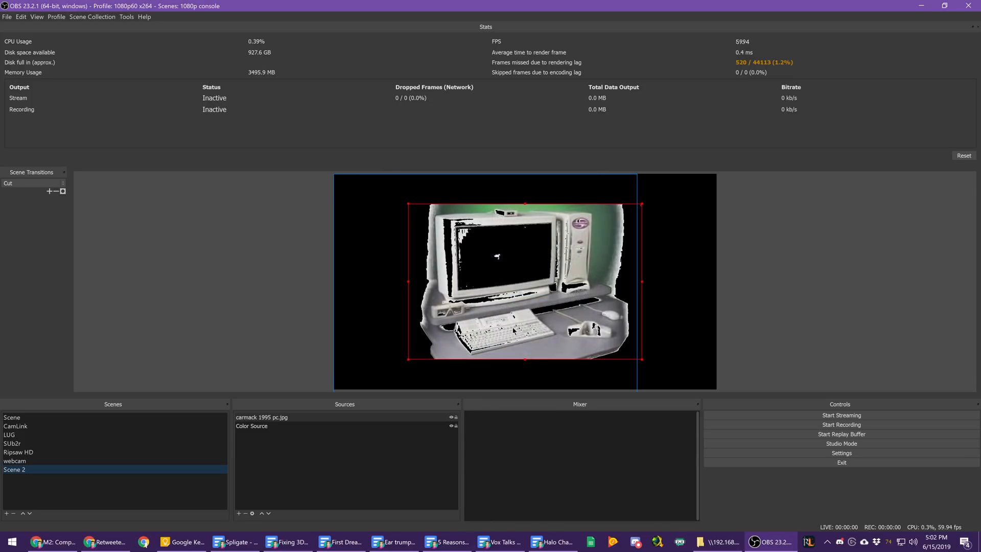
{"action": "mouse_move", "coordinate": [486, 321]}
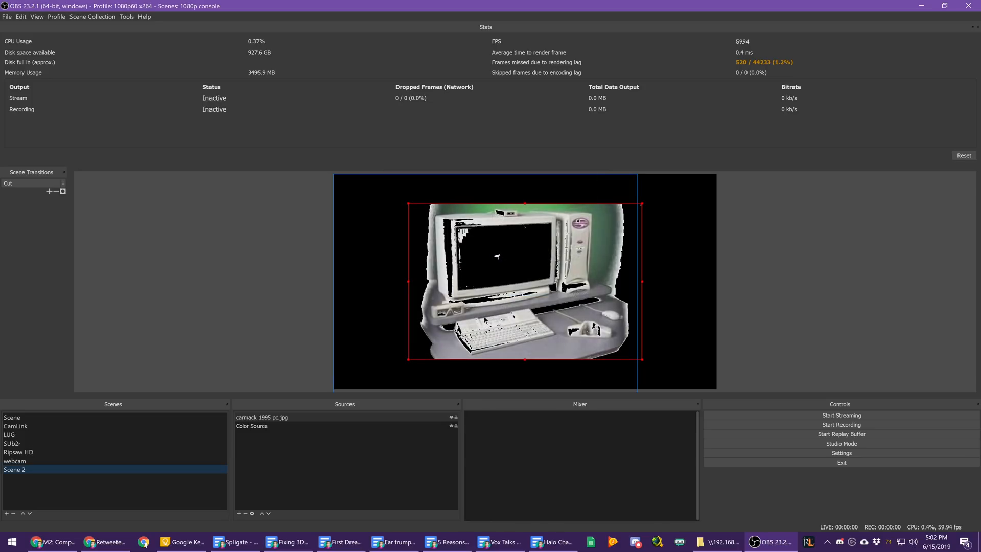
{"action": "mouse_move", "coordinate": [413, 245]}
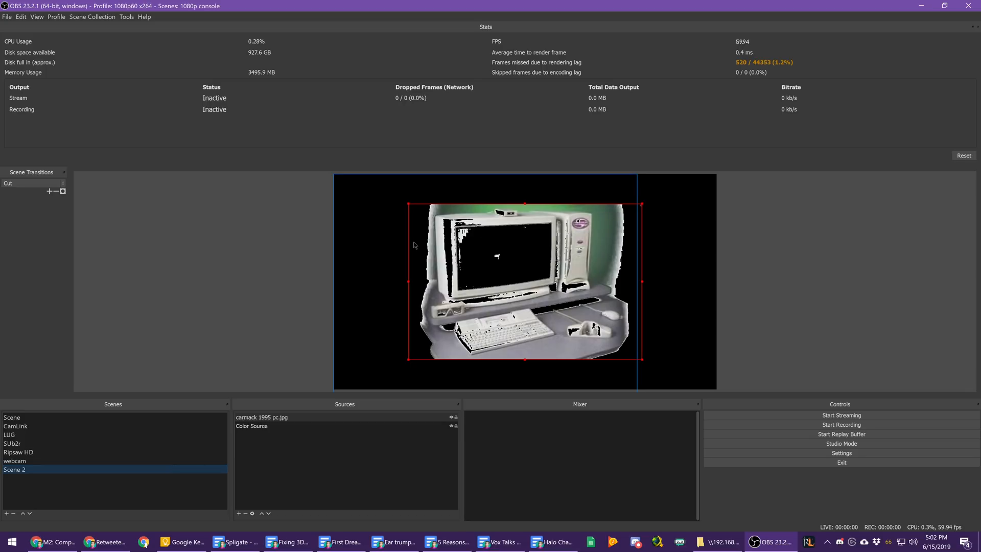
{"action": "right_click", "coordinate": [13, 469]}
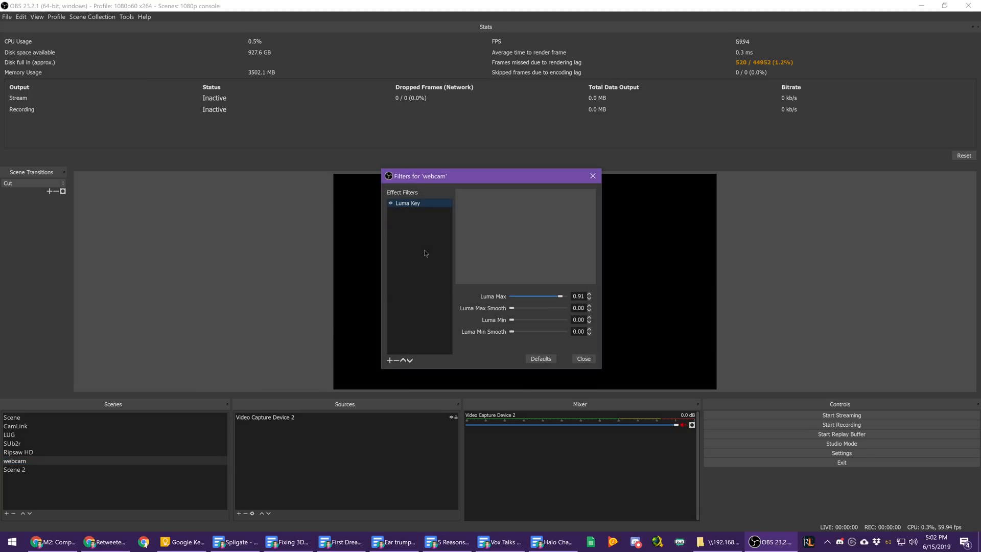
{"action": "left_click", "coordinate": [397, 360]}
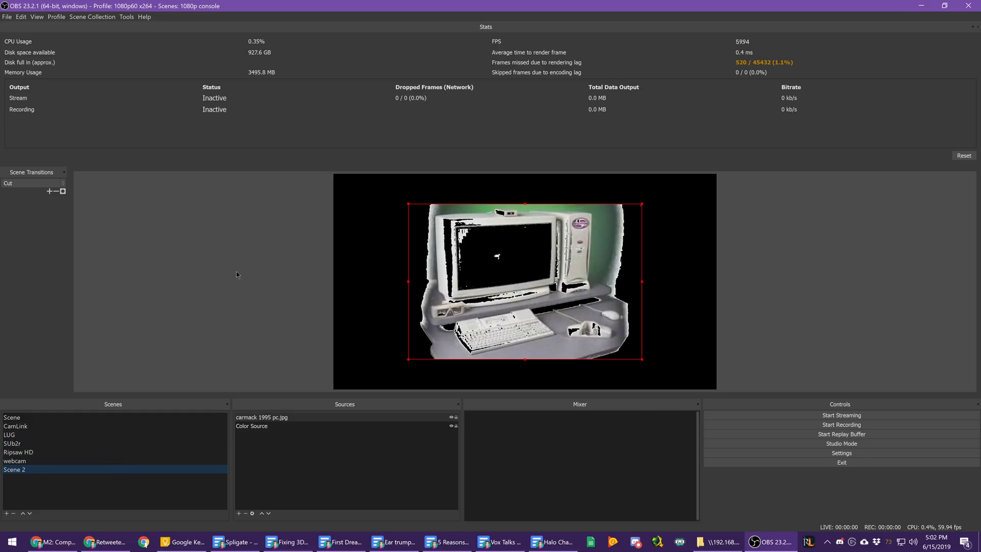
{"action": "mouse_move", "coordinate": [198, 277]}
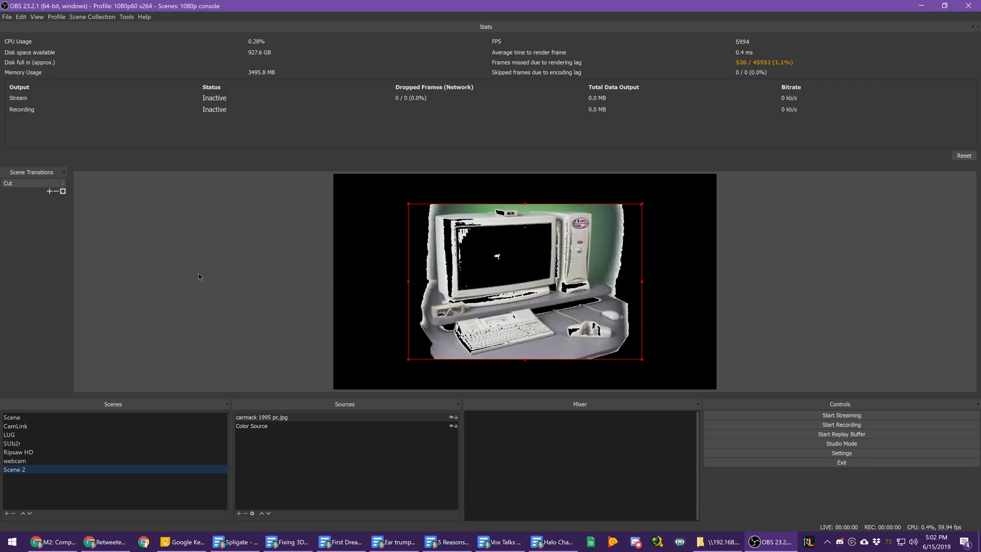
{"action": "mouse_move", "coordinate": [186, 294]}
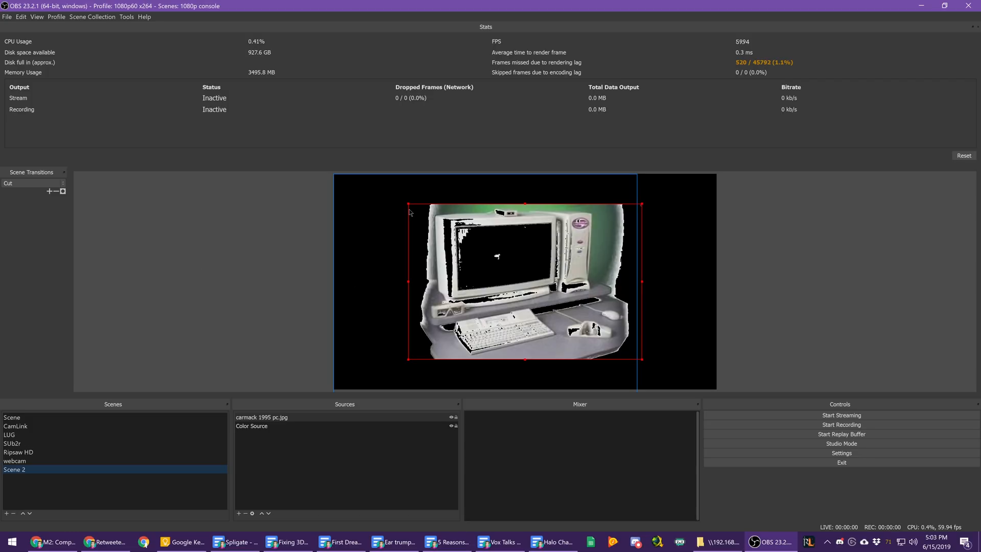
{"action": "left_click", "coordinate": [842, 452]}
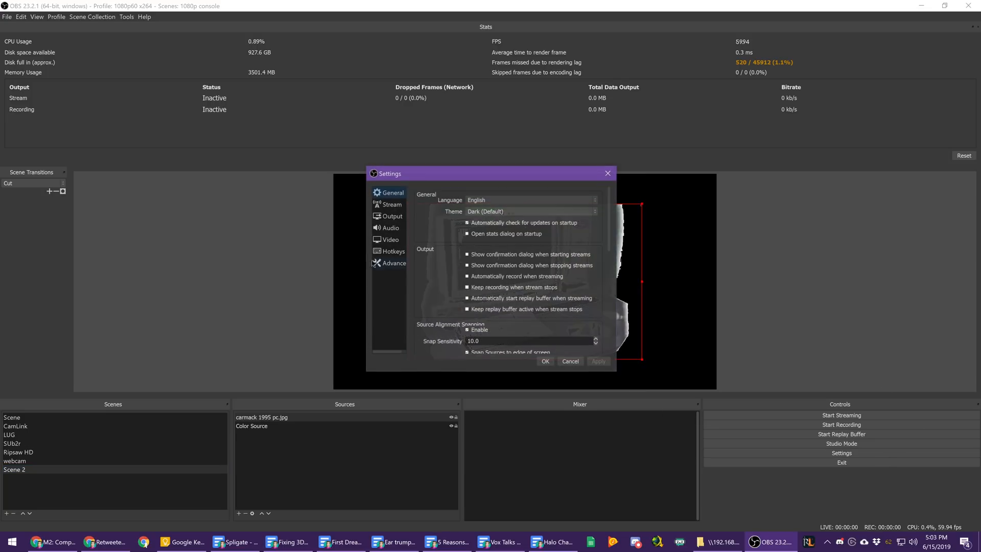
{"action": "left_click", "coordinate": [393, 252]}
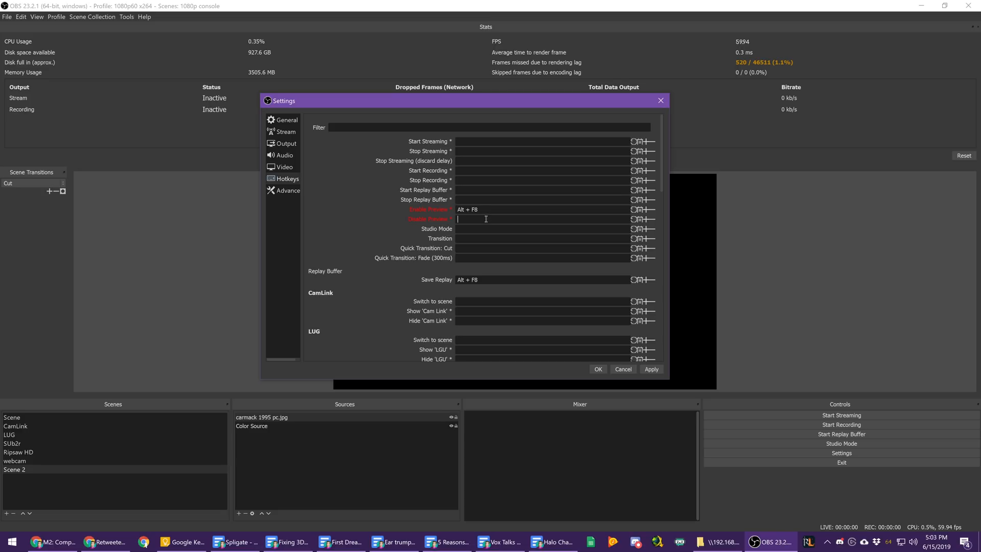
{"action": "left_click", "coordinate": [597, 369]}
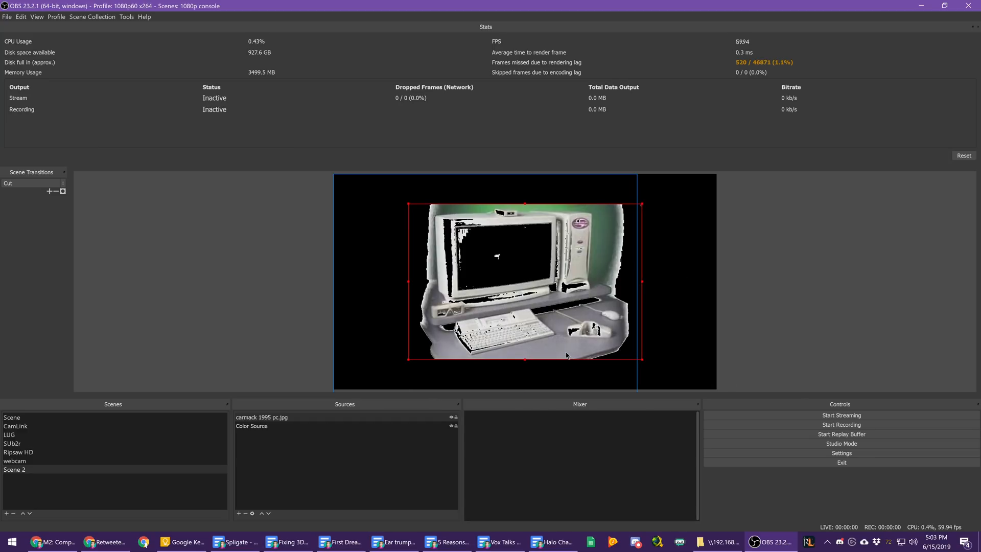
{"action": "right_click", "coordinate": [462, 185]}
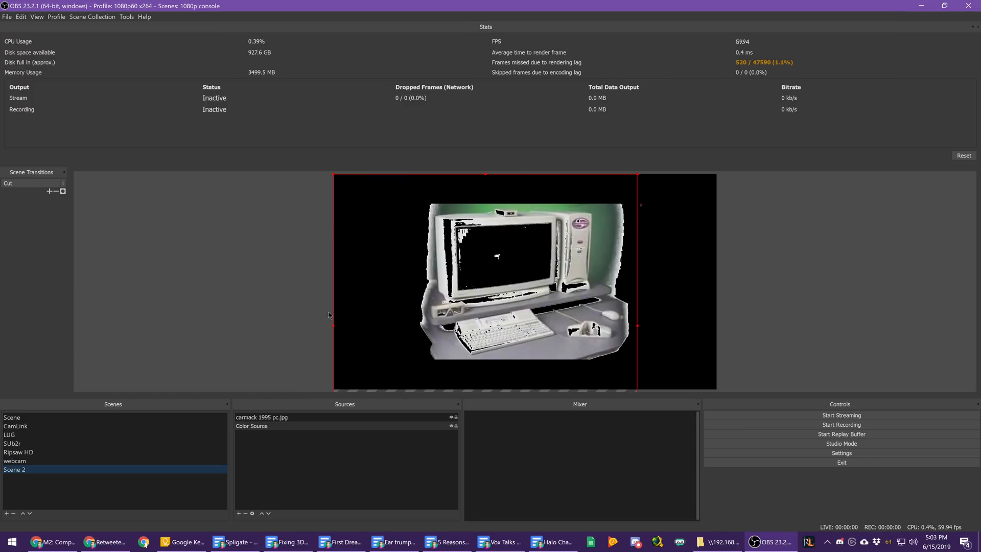
{"action": "mouse_move", "coordinate": [841, 444]}
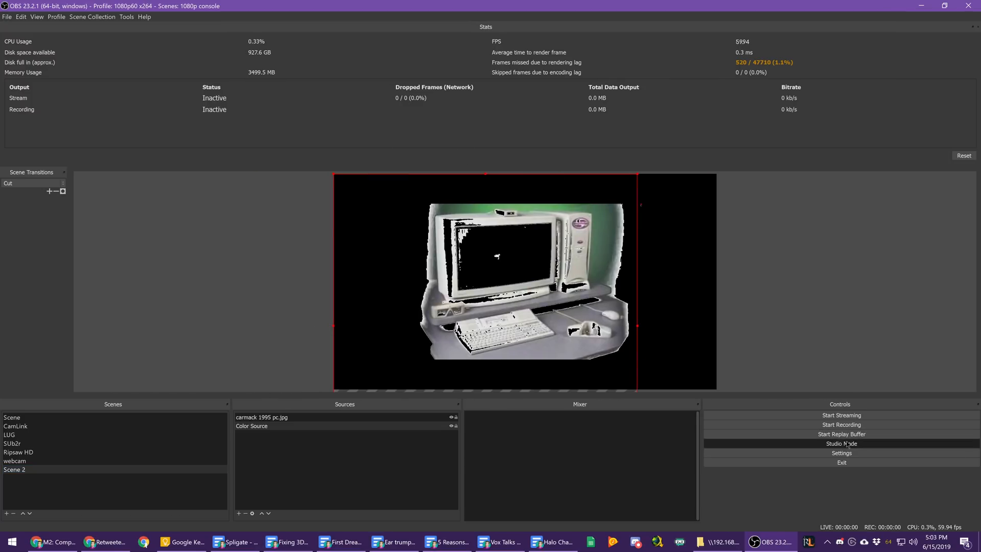
Enter Studio Mode, preview the SUb2r scene, then load Scene 2 into the preview
{"action": "left_click", "coordinate": [842, 443]}
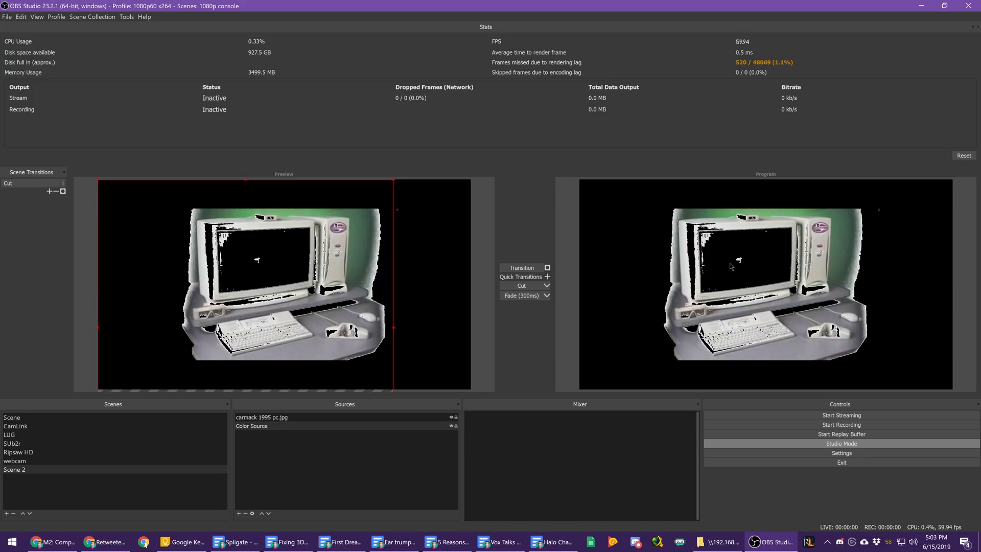
{"action": "mouse_move", "coordinate": [870, 221]}
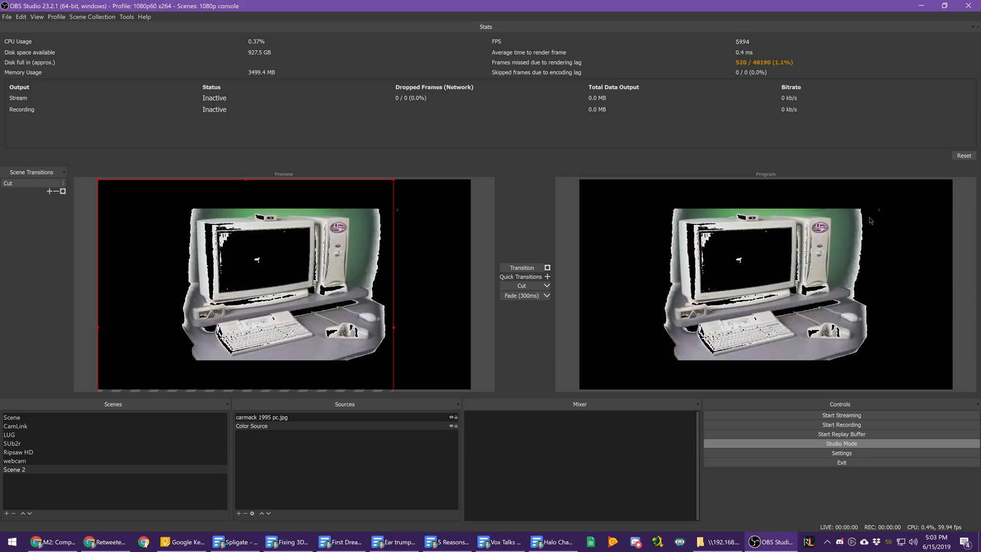
{"action": "mouse_move", "coordinate": [726, 246]}
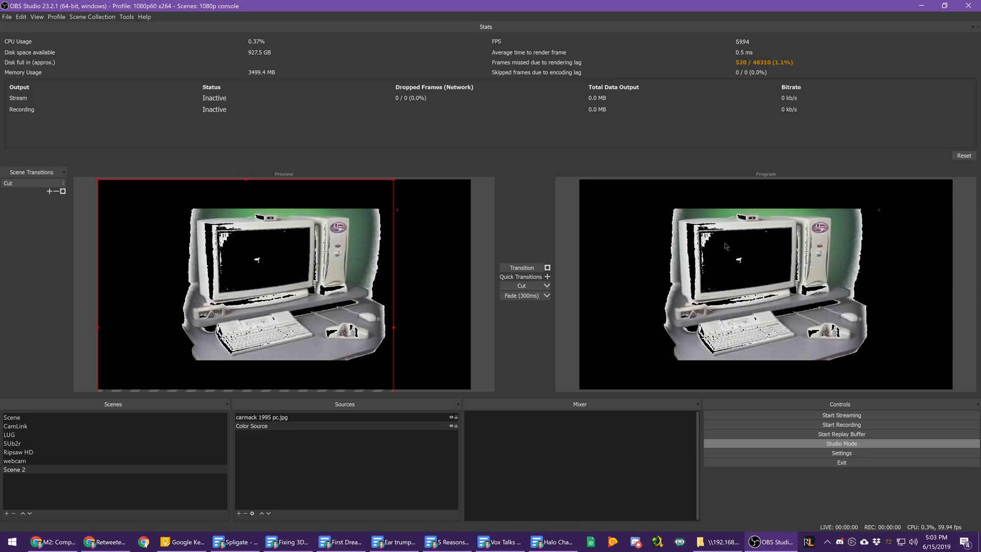
{"action": "mouse_move", "coordinate": [710, 253]}
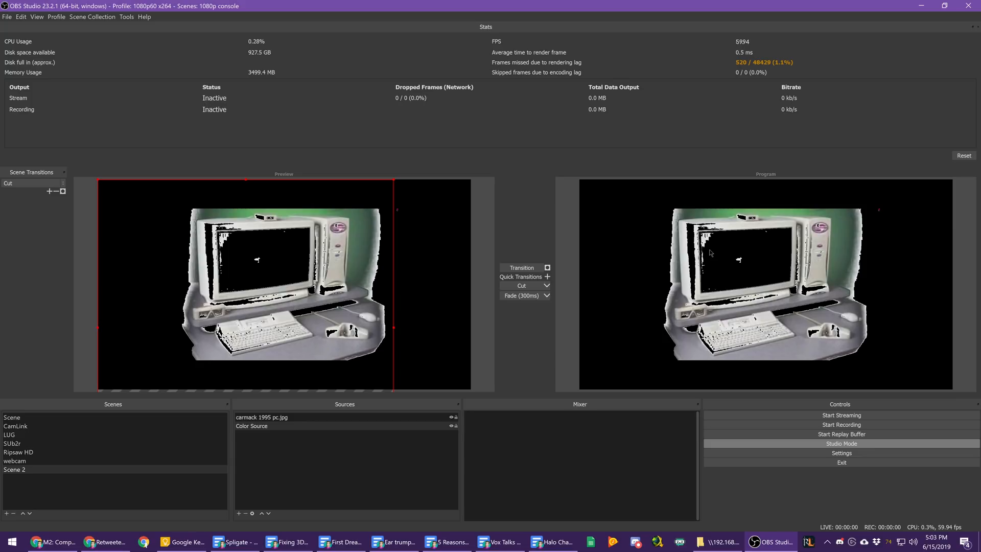
{"action": "mouse_move", "coordinate": [690, 210]}
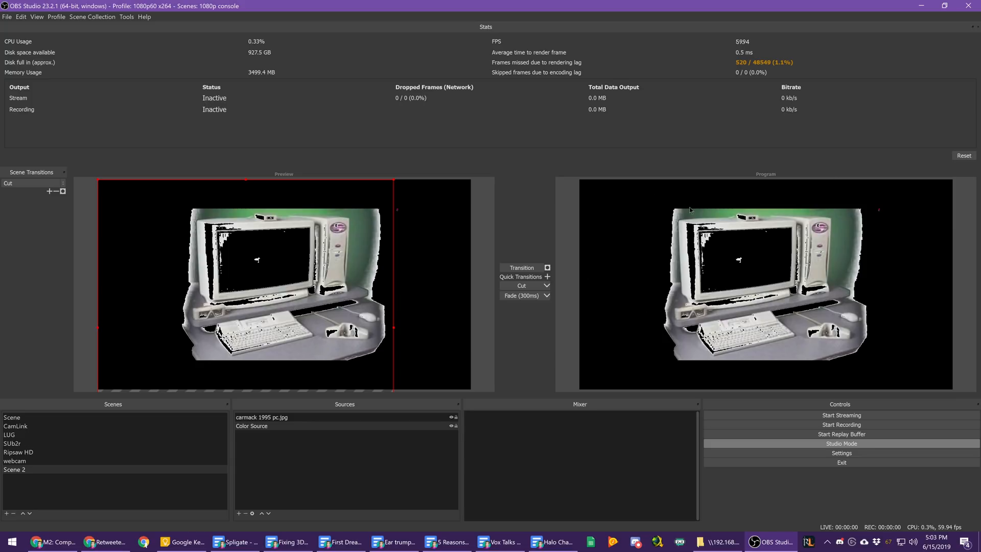
{"action": "left_click", "coordinate": [12, 443]}
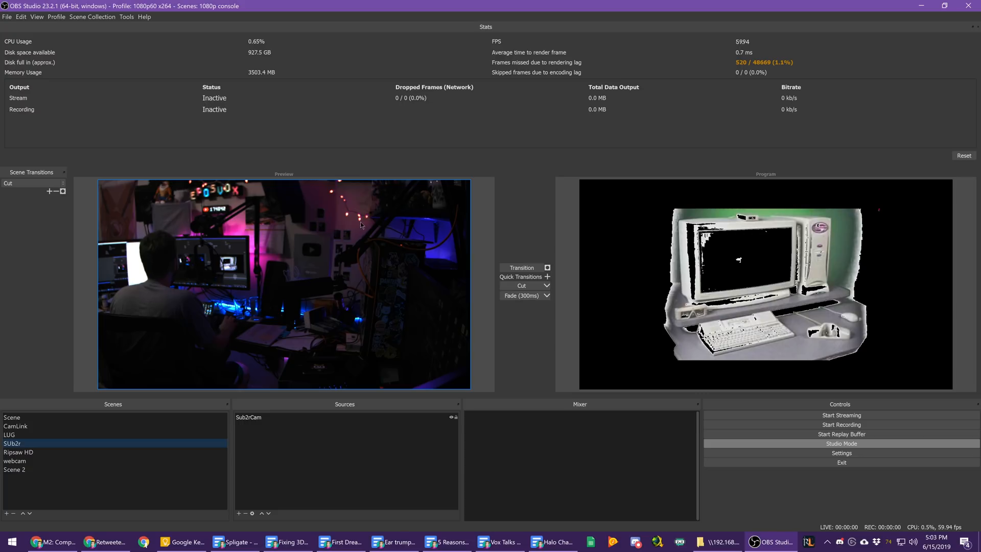
{"action": "left_click", "coordinate": [13, 469]}
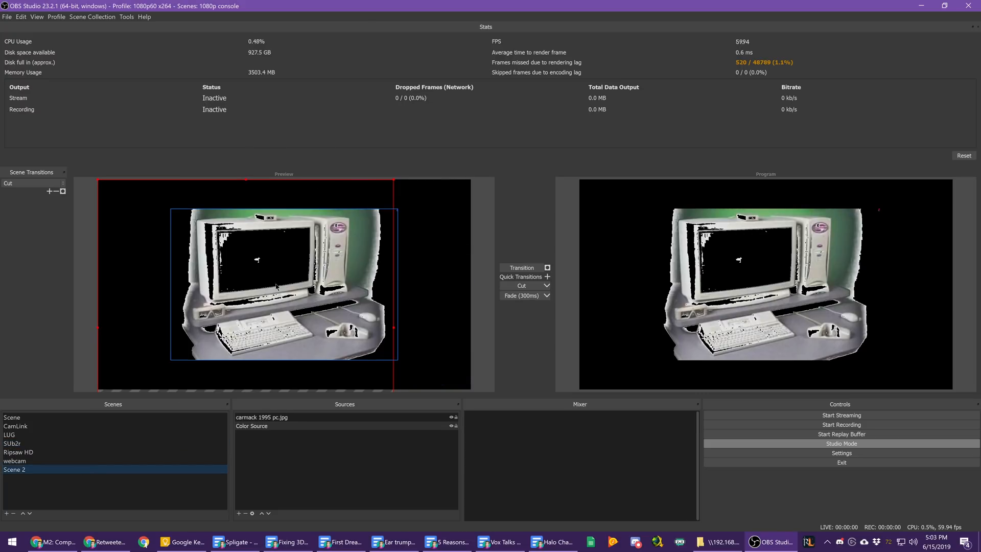
Add a new Media Source to Scene 2 from the preview's context menu
{"action": "right_click", "coordinate": [274, 286]}
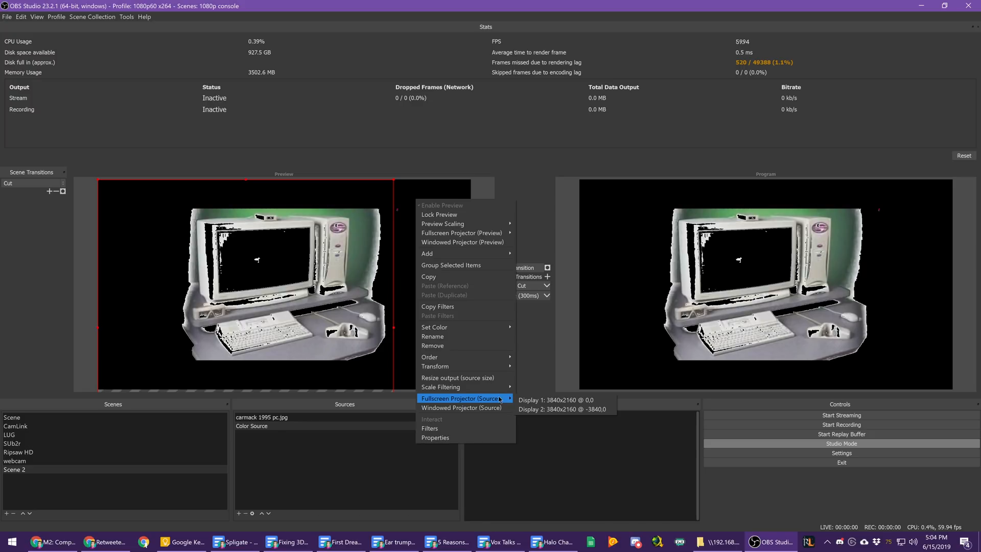
{"action": "left_click", "coordinate": [435, 437]}
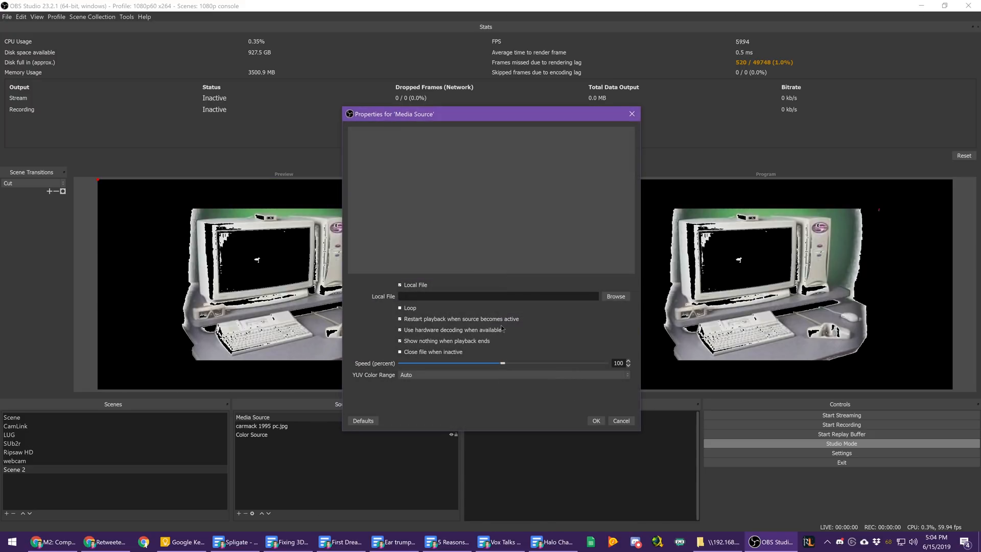
{"action": "mouse_move", "coordinate": [481, 337]}
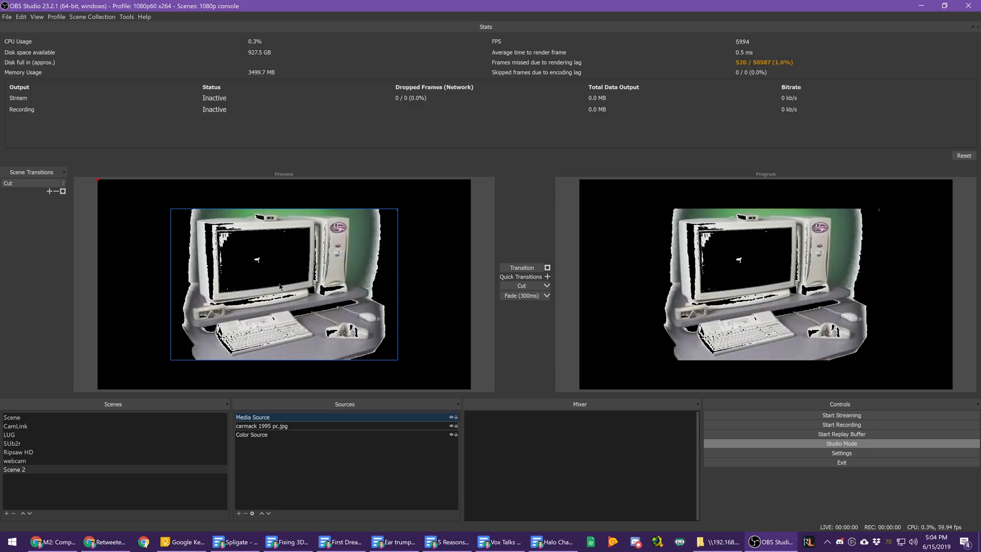
{"action": "mouse_move", "coordinate": [260, 277]}
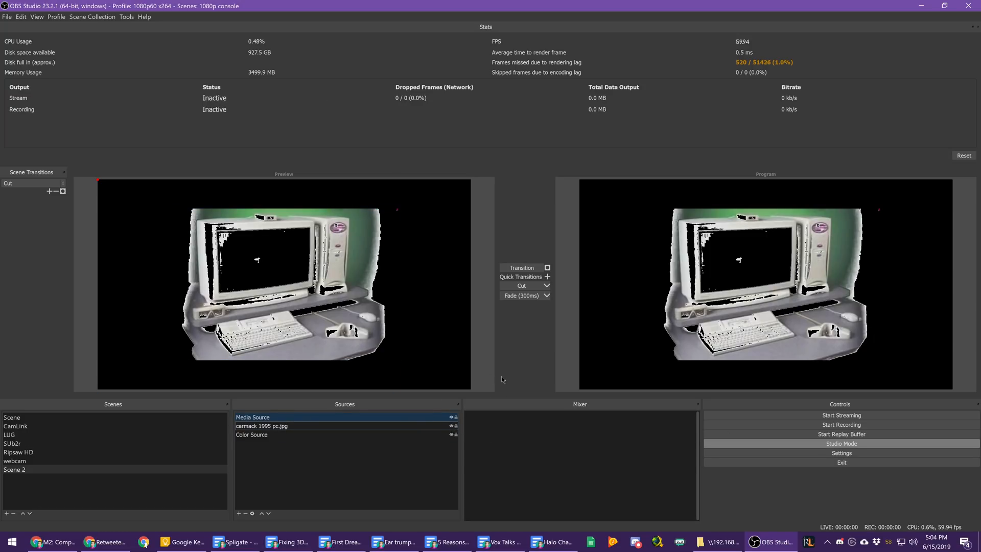
{"action": "mouse_move", "coordinate": [582, 193]}
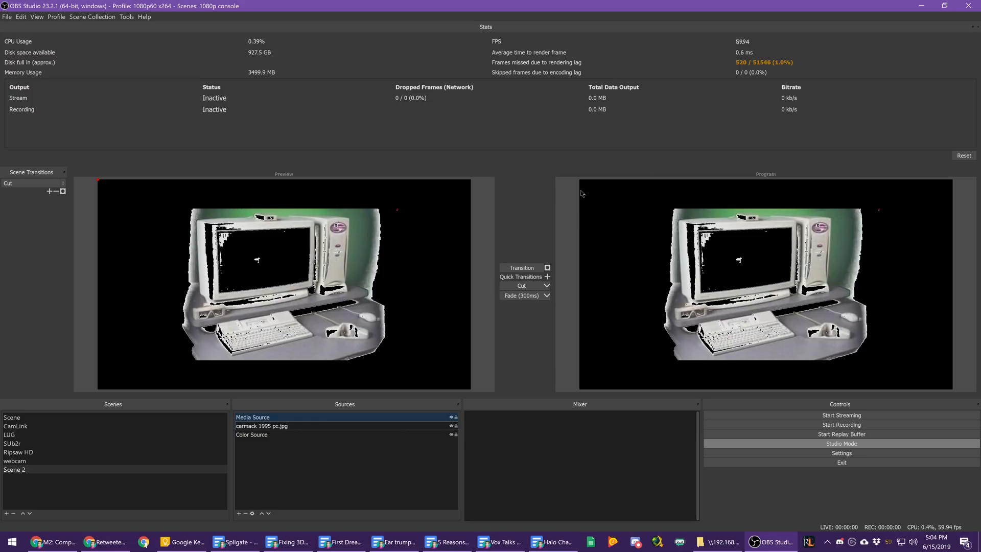
{"action": "mouse_move", "coordinate": [490, 401]}
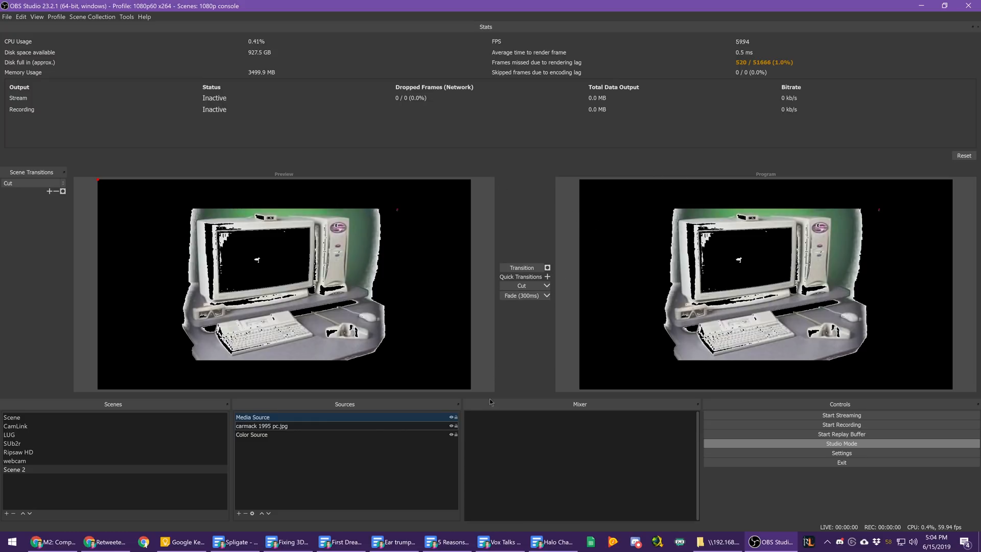
{"action": "mouse_move", "coordinate": [234, 158]}
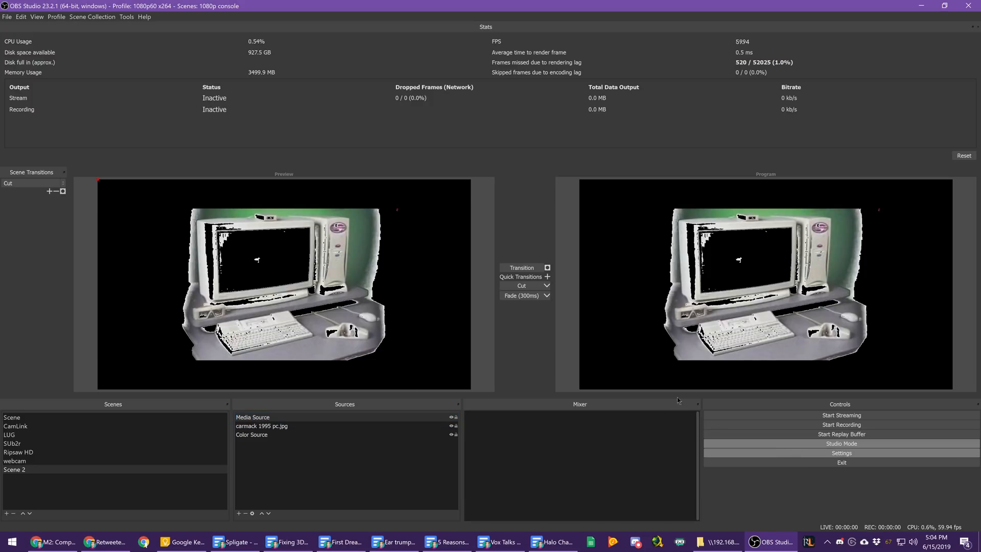
Bring up the Stream settings page with Twitch as the streaming service
{"action": "left_click", "coordinate": [841, 452]}
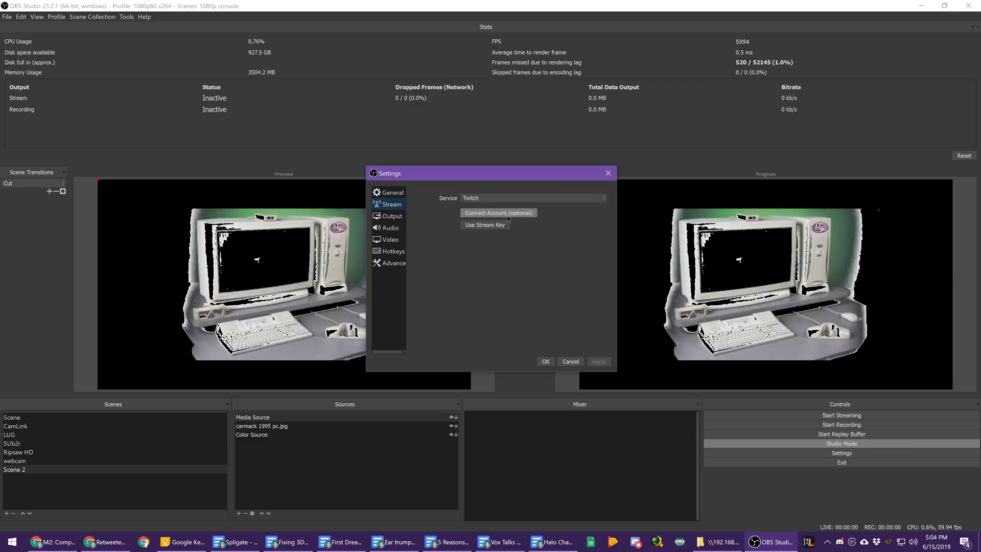
{"action": "mouse_move", "coordinate": [443, 212]}
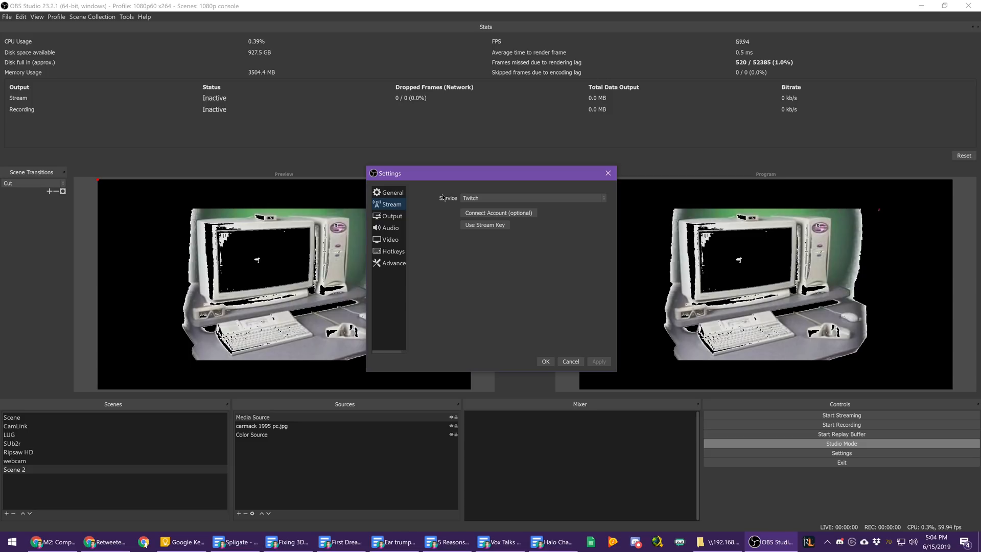
{"action": "mouse_move", "coordinate": [563, 269]}
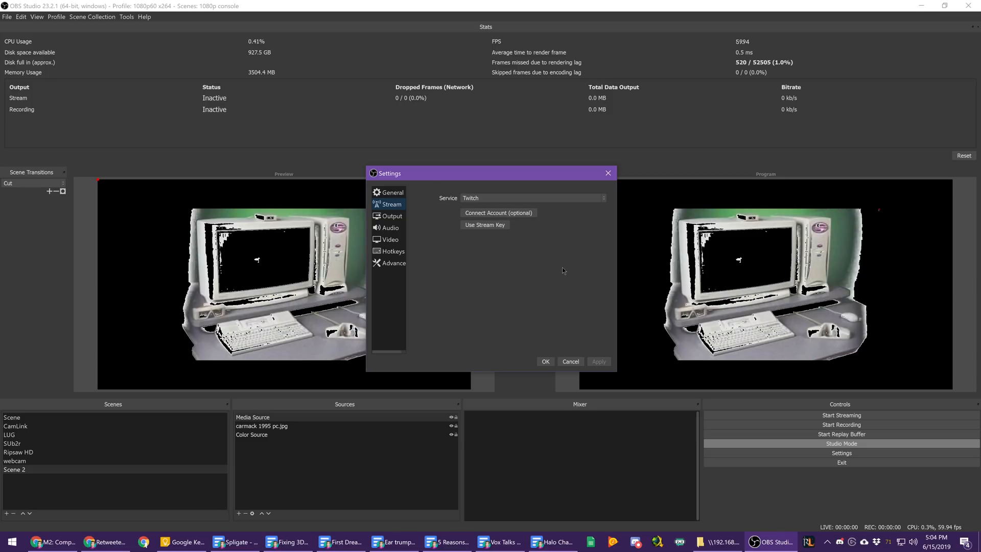
{"action": "mouse_move", "coordinate": [542, 316]}
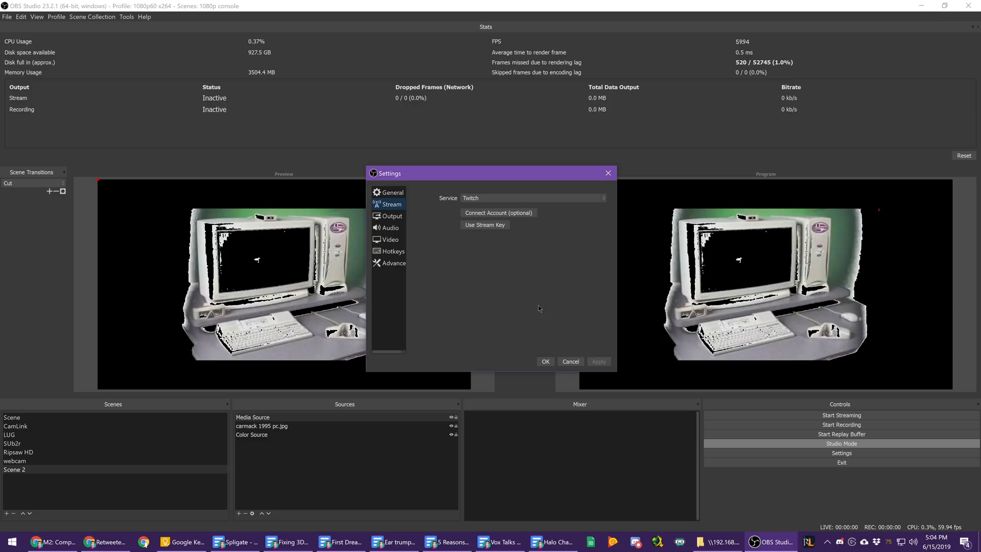
{"action": "mouse_move", "coordinate": [494, 312]}
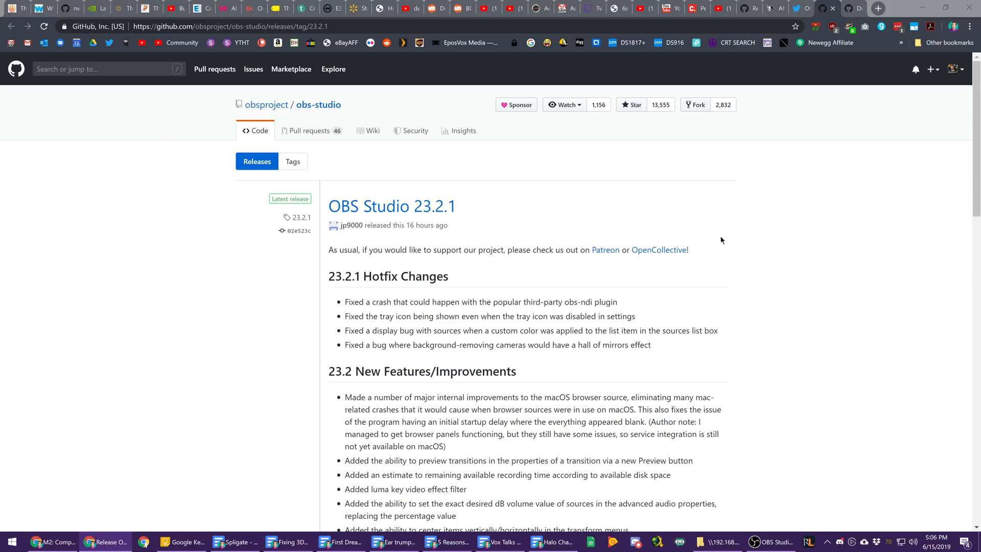
Scroll through the OBS Studio 23.2.1 release notes on GitHub, then return to the top
{"action": "scroll", "scroll_direction": "down", "scroll_amount": 3}
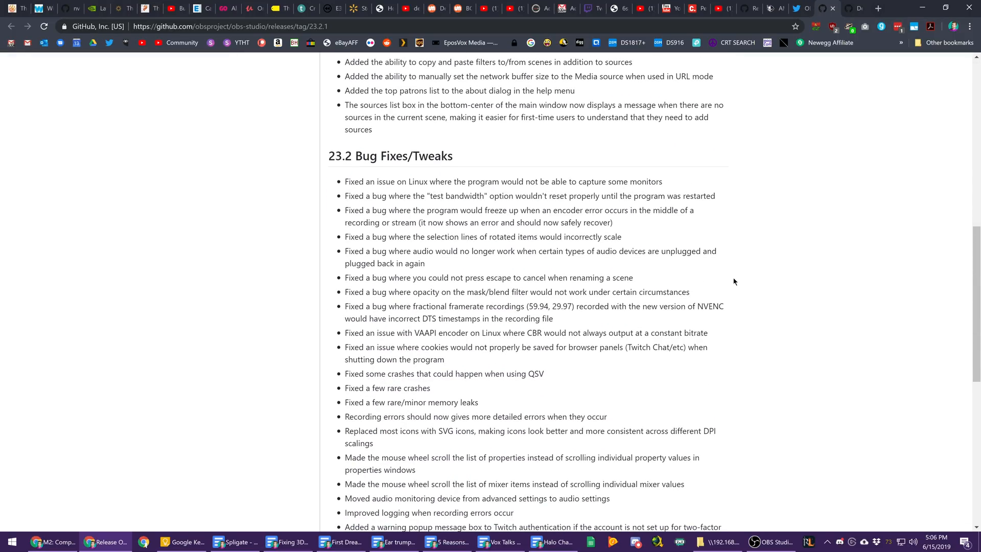
{"action": "scroll", "scroll_direction": "down", "scroll_amount": 3}
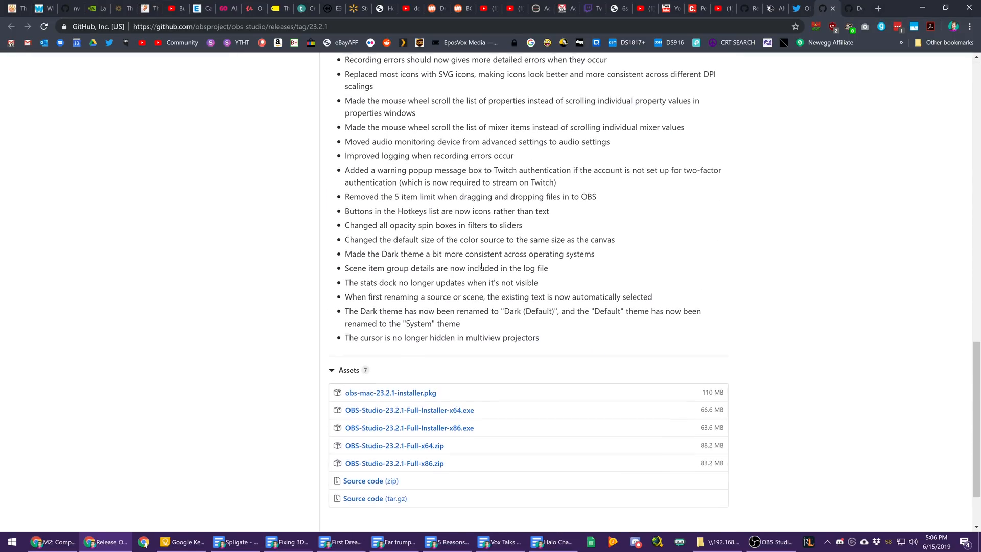
{"action": "scroll", "scroll_direction": "up", "scroll_amount": 3}
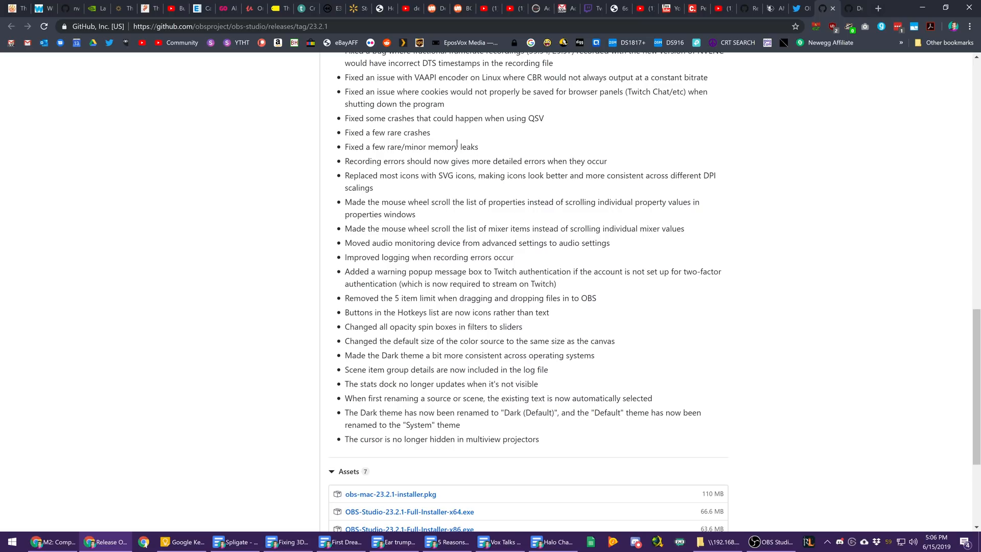
{"action": "mouse_move", "coordinate": [463, 366]}
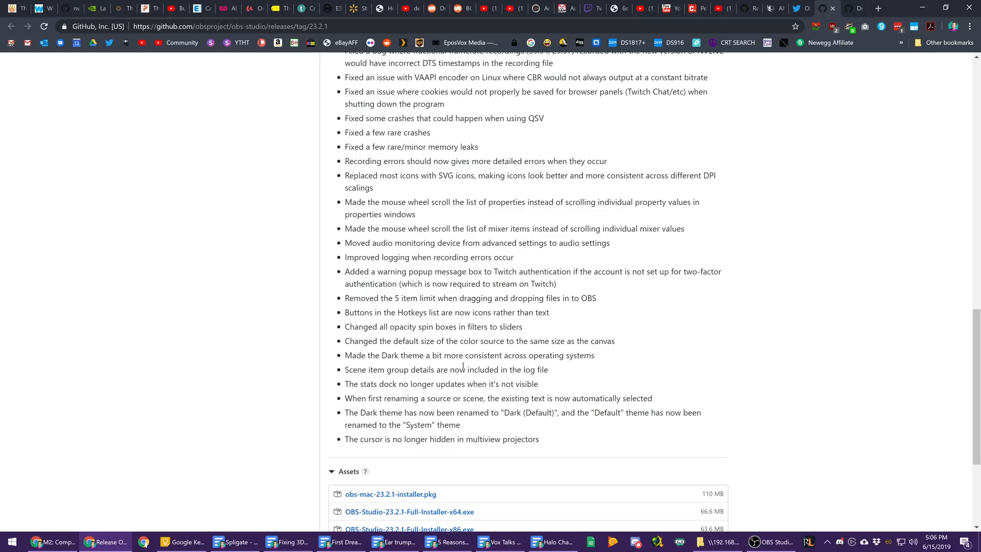
{"action": "scroll", "scroll_direction": "up", "scroll_amount": 3}
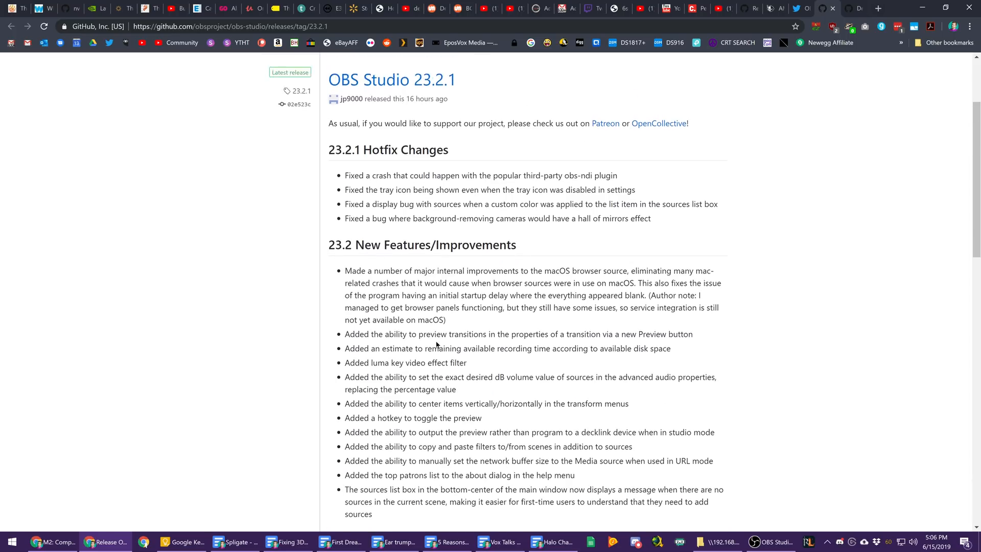
{"action": "scroll", "scroll_direction": "up", "scroll_amount": 3}
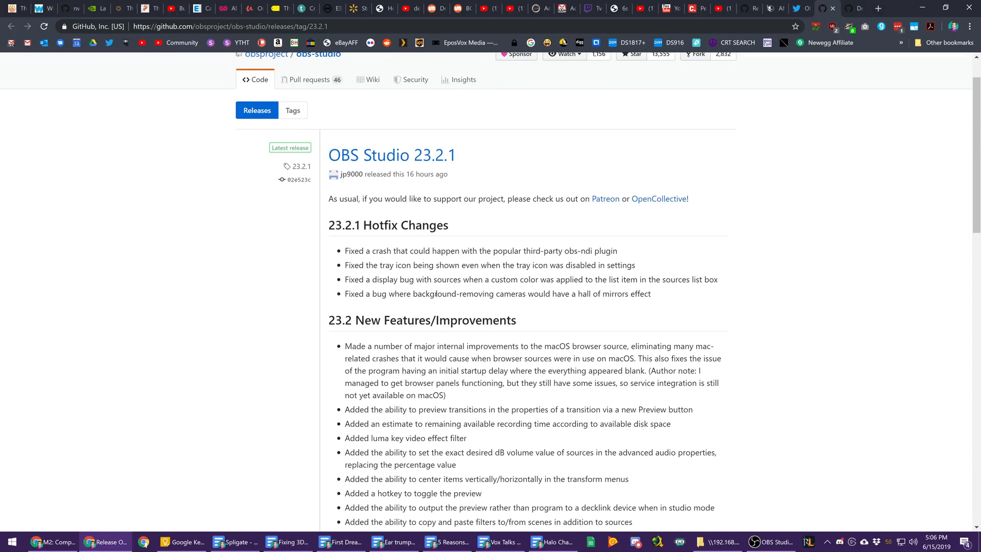
{"action": "mouse_move", "coordinate": [353, 289]}
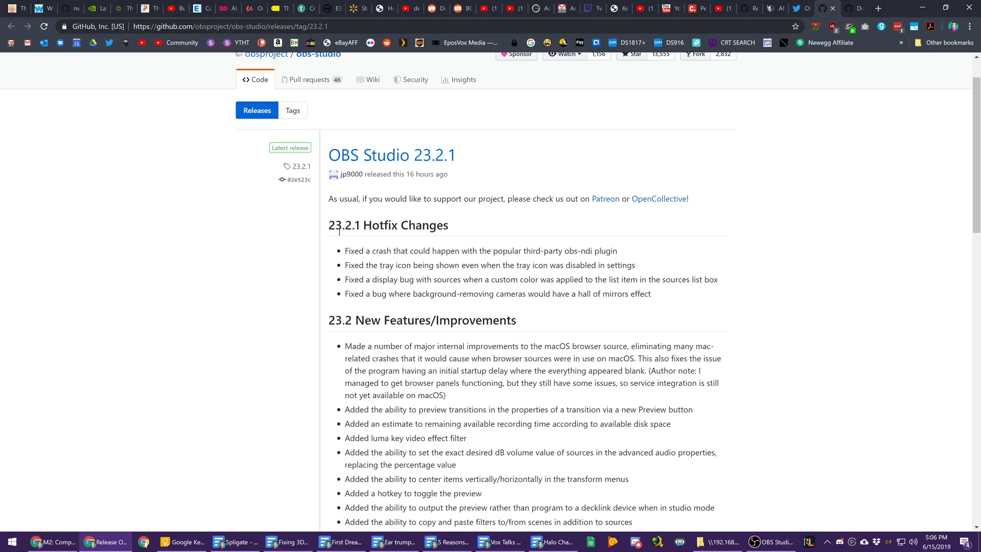
{"action": "mouse_move", "coordinate": [431, 366]}
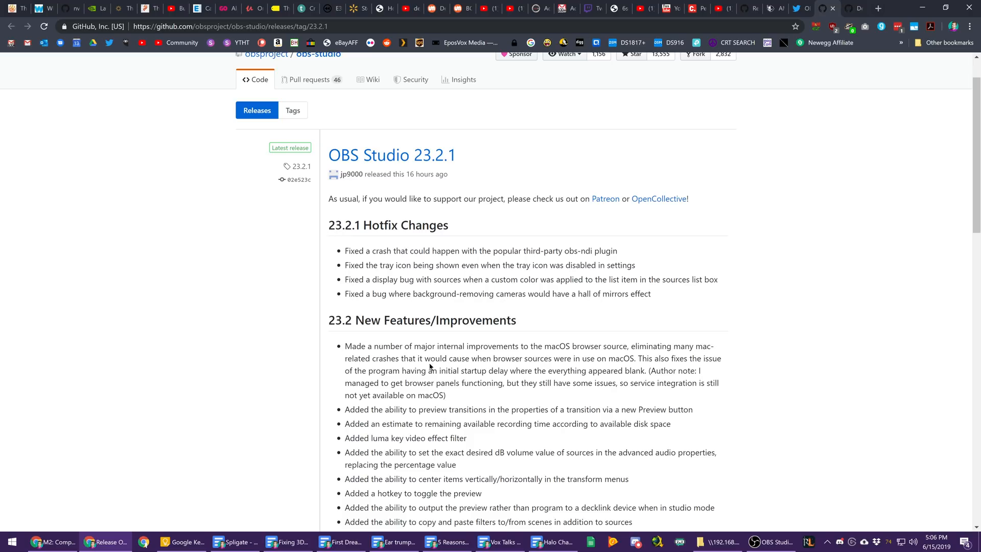
{"action": "mouse_move", "coordinate": [427, 305]}
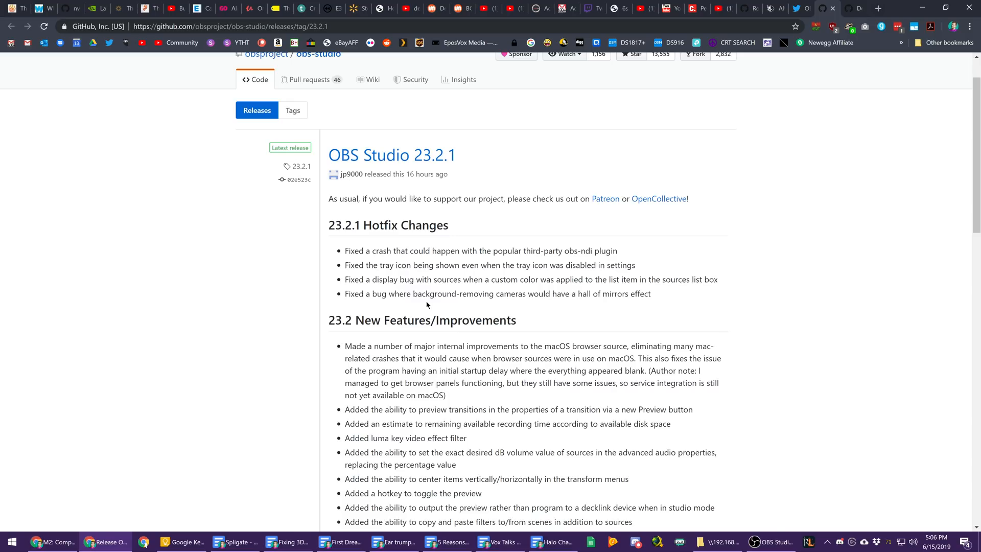
{"action": "mouse_move", "coordinate": [473, 304]}
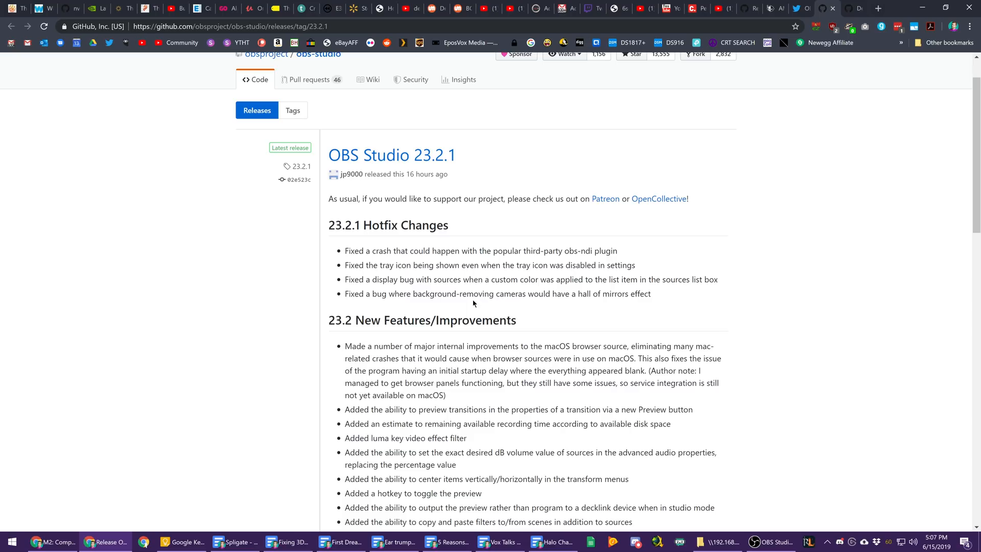
{"action": "mouse_move", "coordinate": [628, 198]}
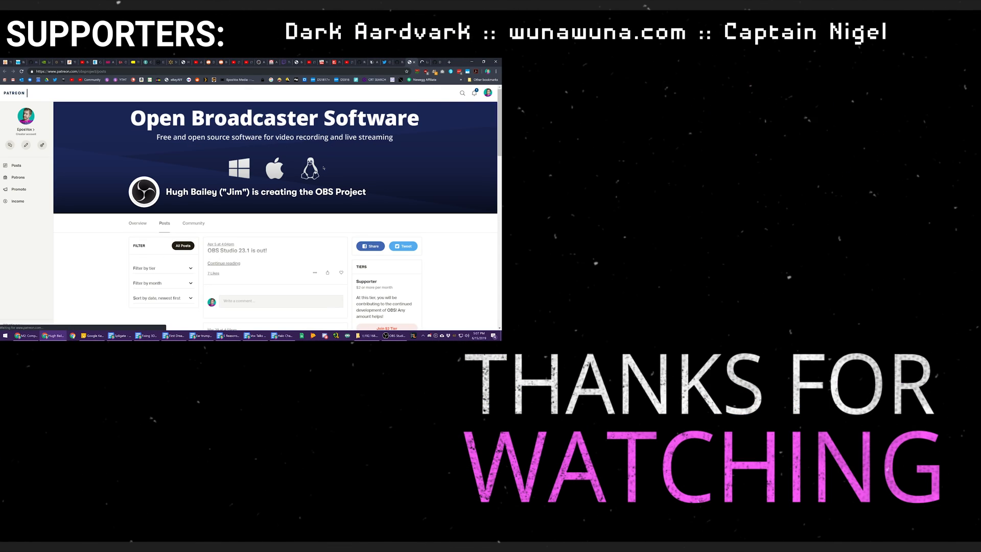
{"action": "left_click", "coordinate": [136, 223]}
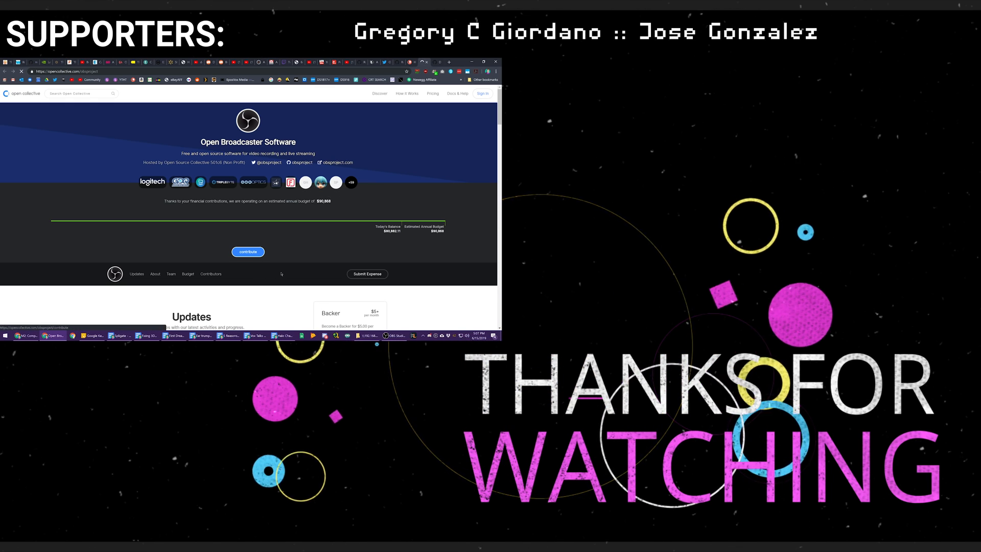
{"action": "scroll", "scroll_direction": "down", "scroll_amount": 3}
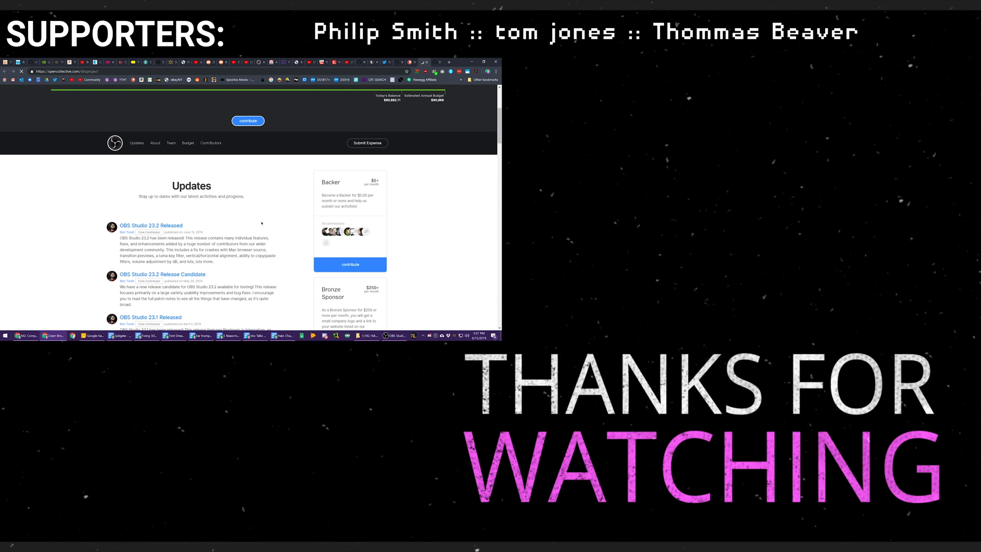